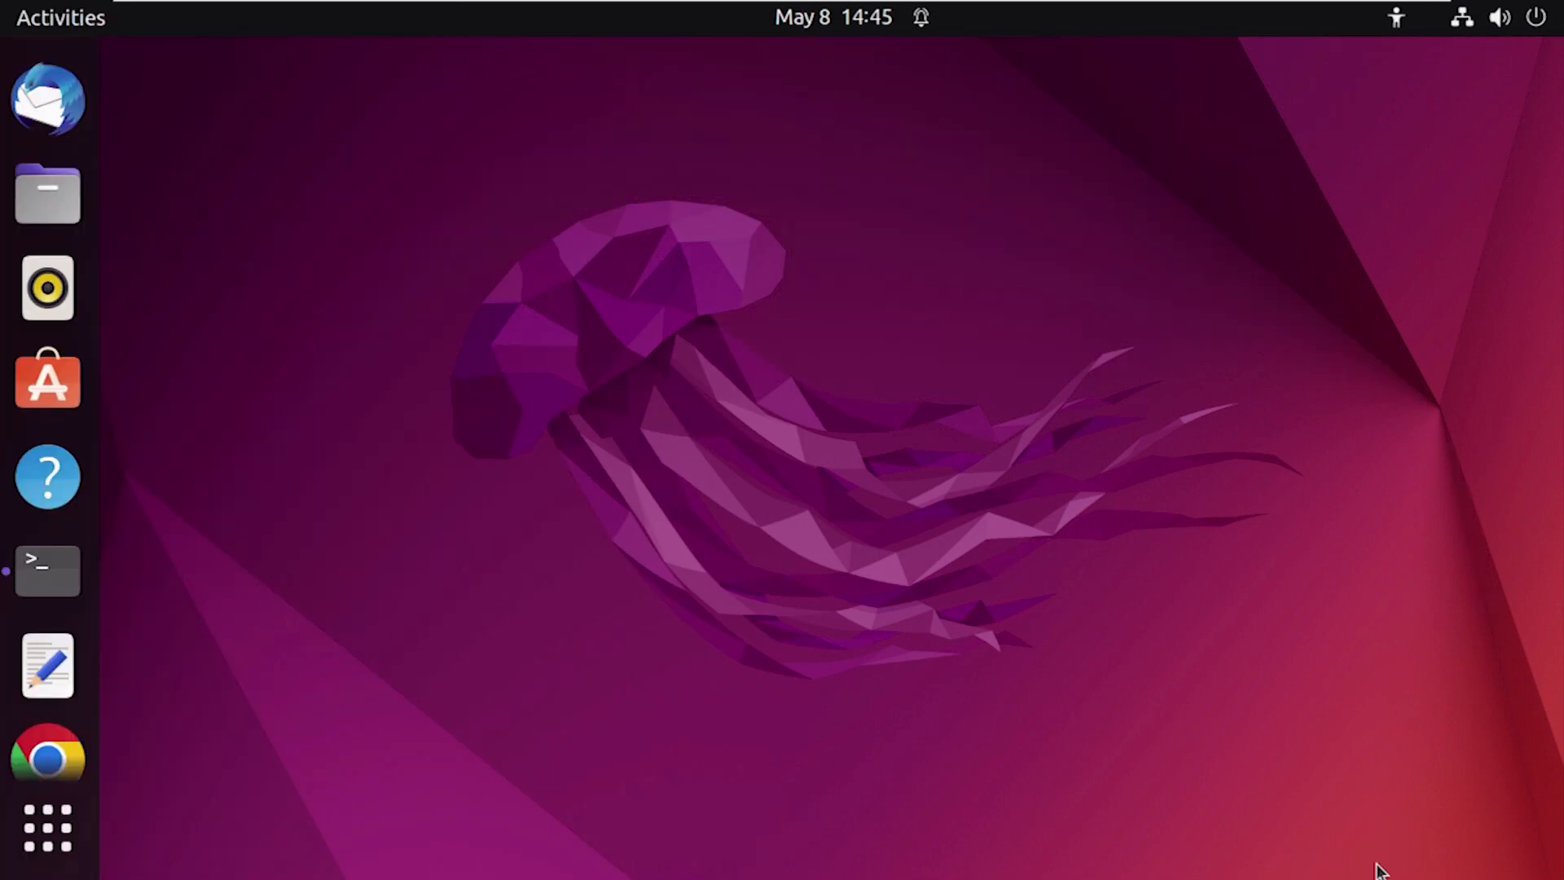
pyautogui.moveTo(47, 571)
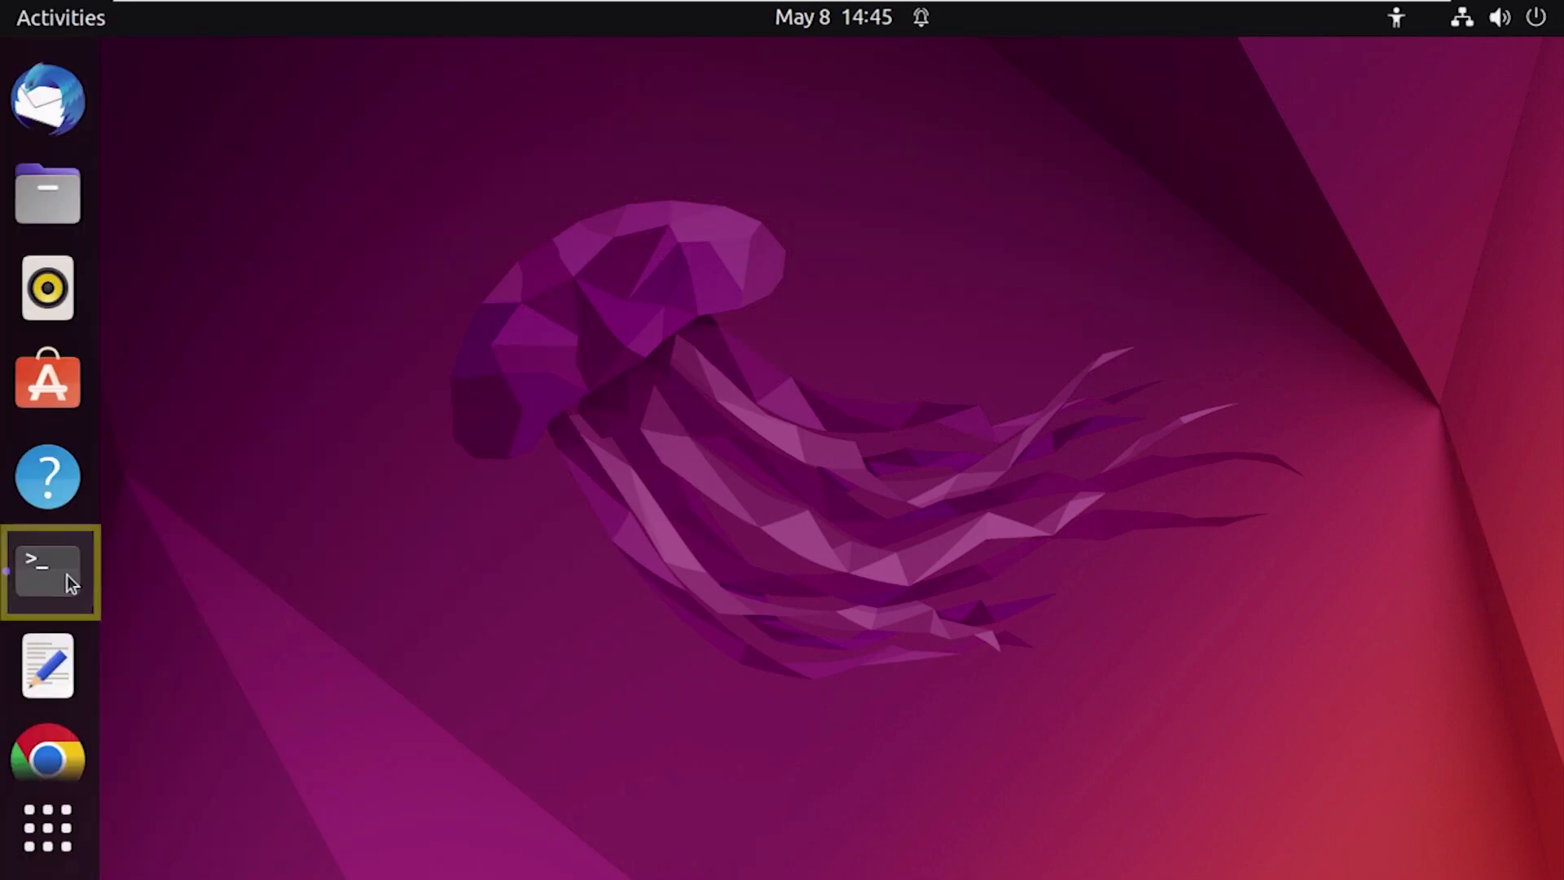
# Launch a Terminal window from the dock, showing a prompt in the home folder
pyautogui.click(47, 570)
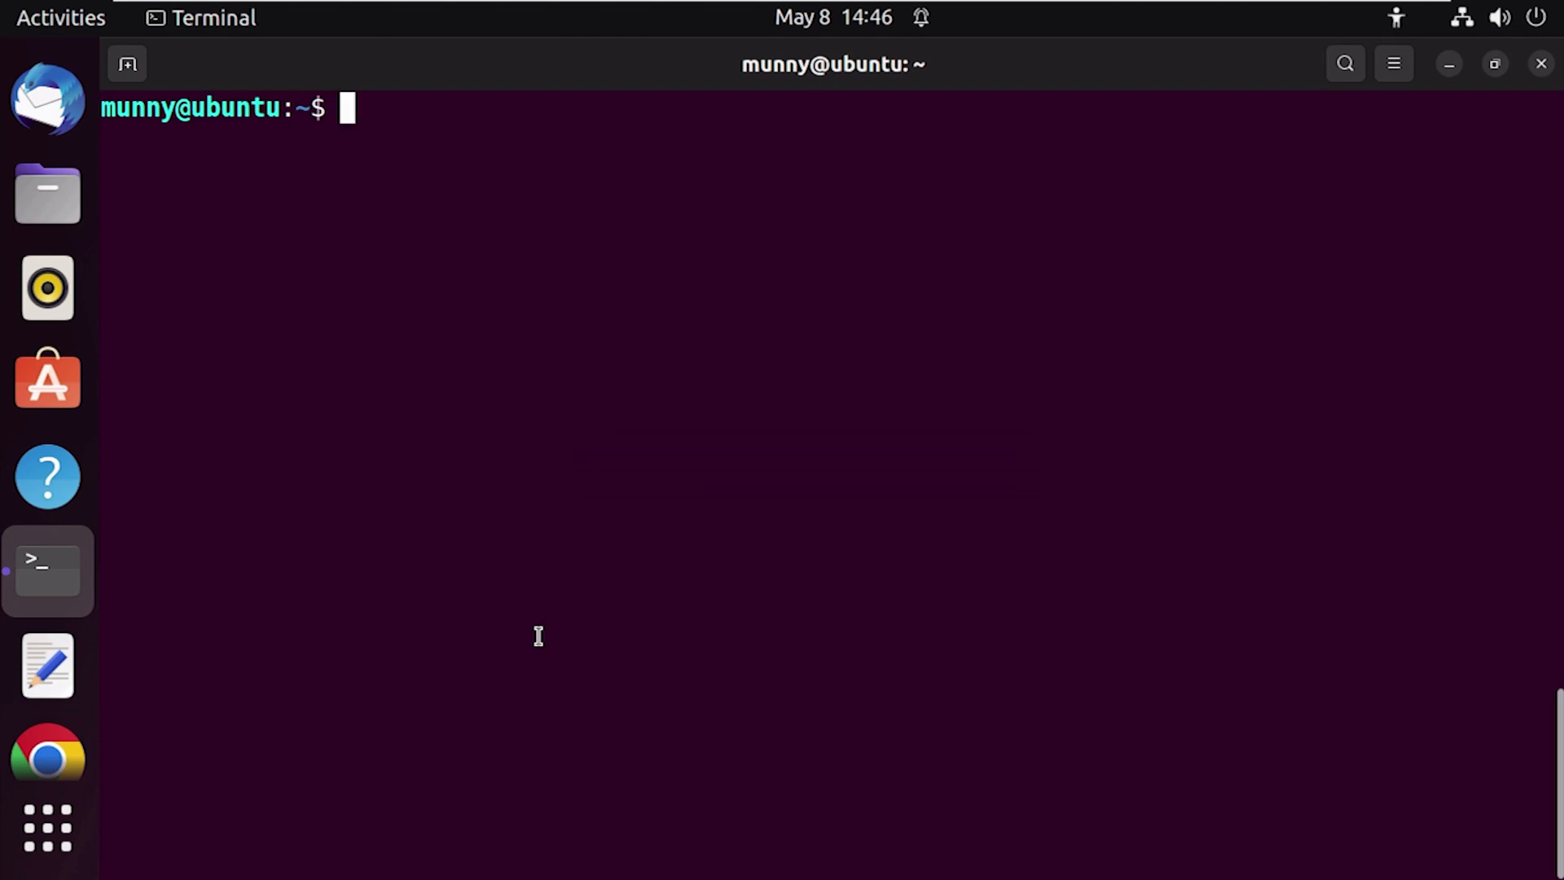
pyautogui.write('ls -')
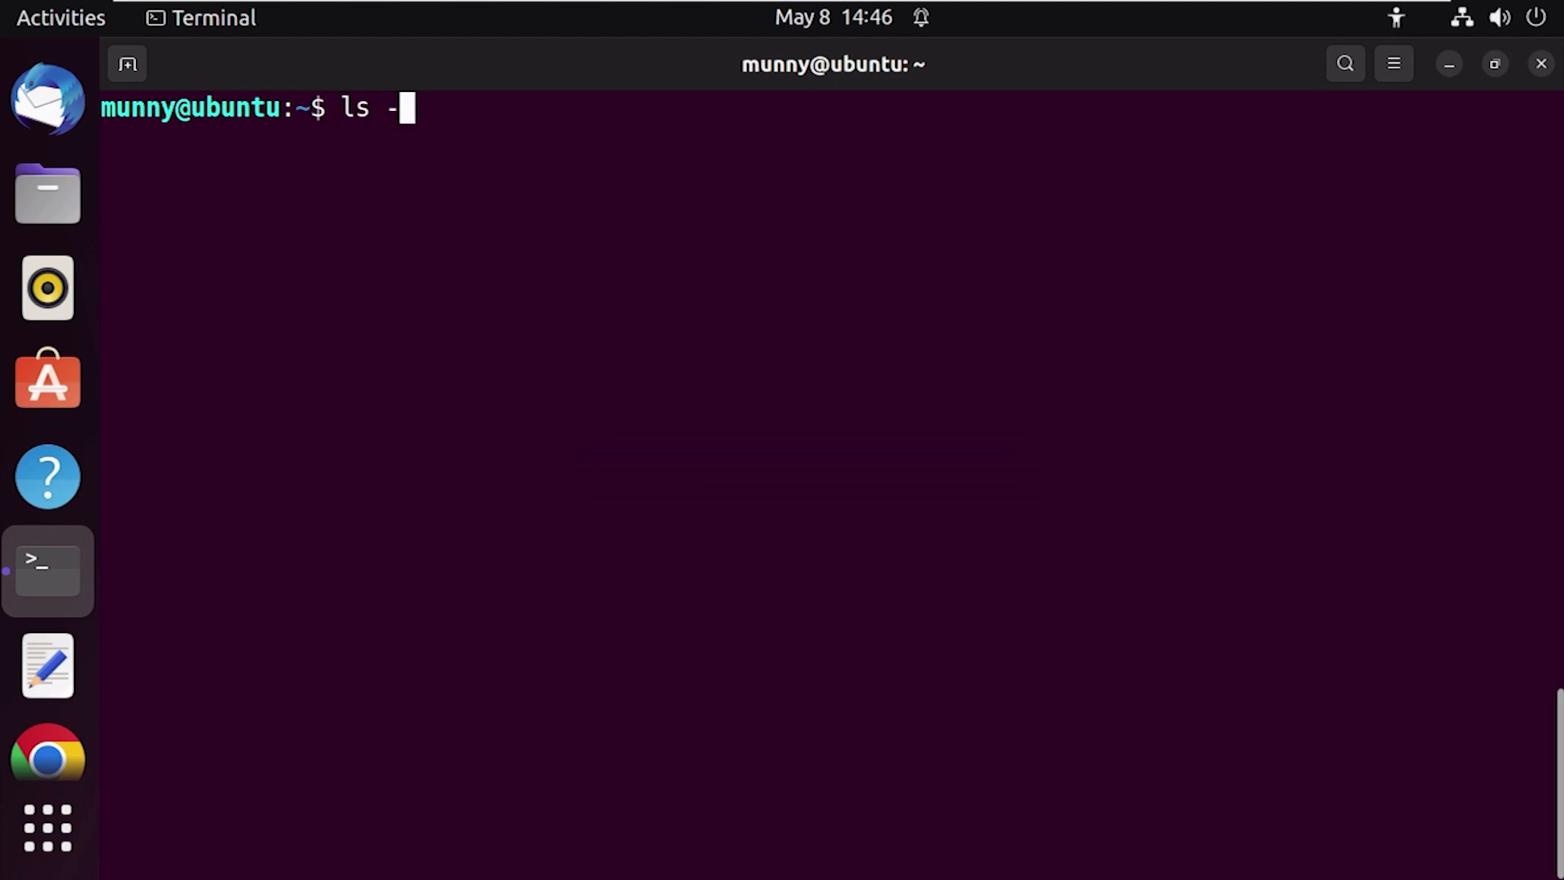
pyautogui.write('l')
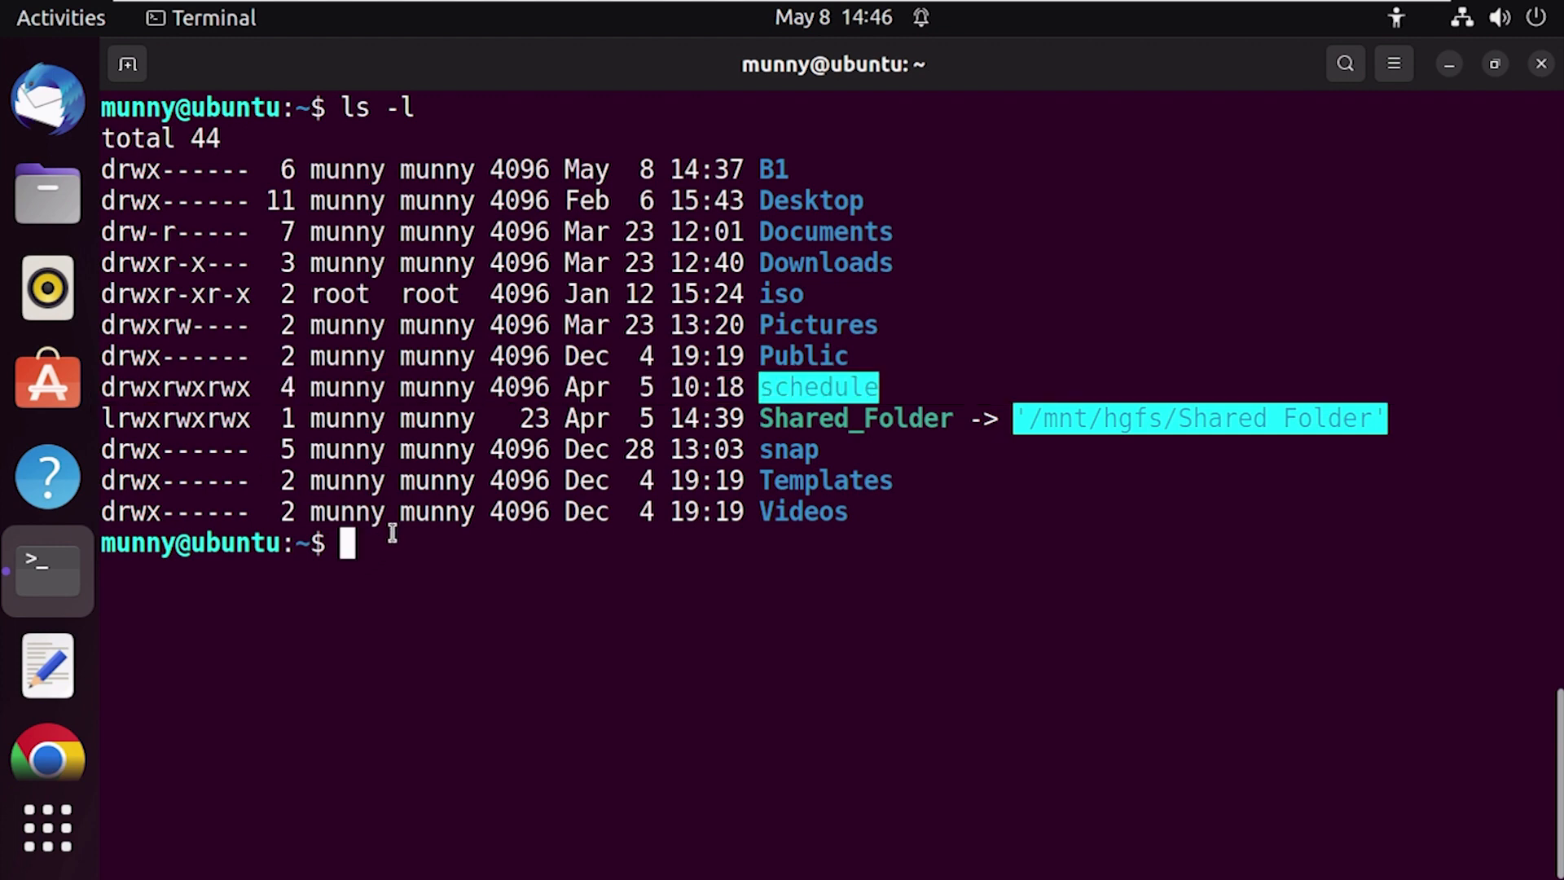
pyautogui.press('ctrl+l')
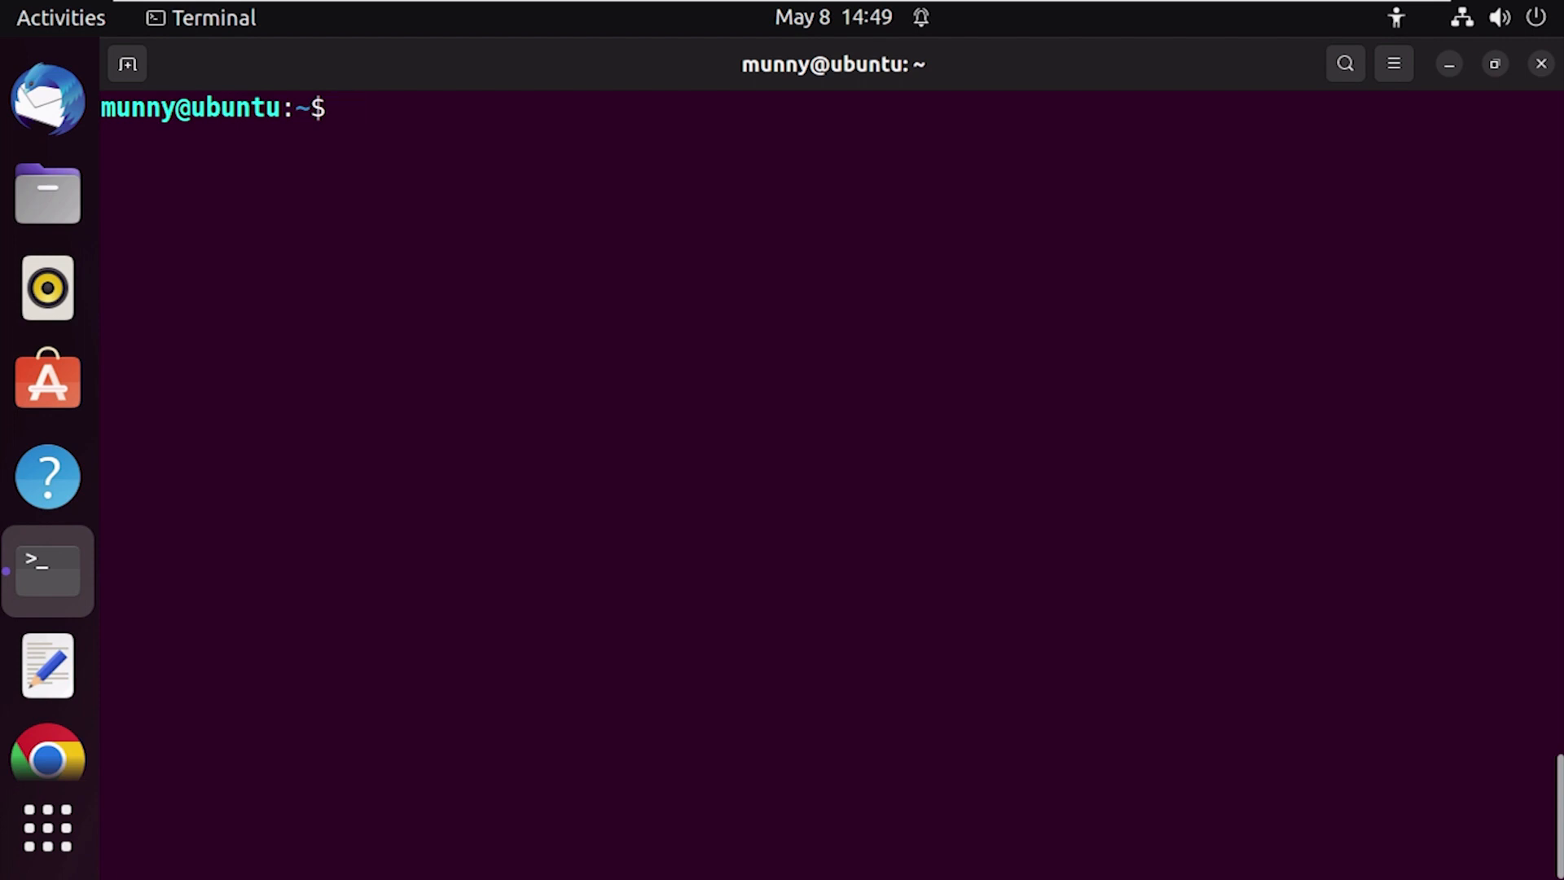
# Run rm --recursive /home/munny/schedule to delete the folder and its contents
pyautogui.write('rm --recursi')
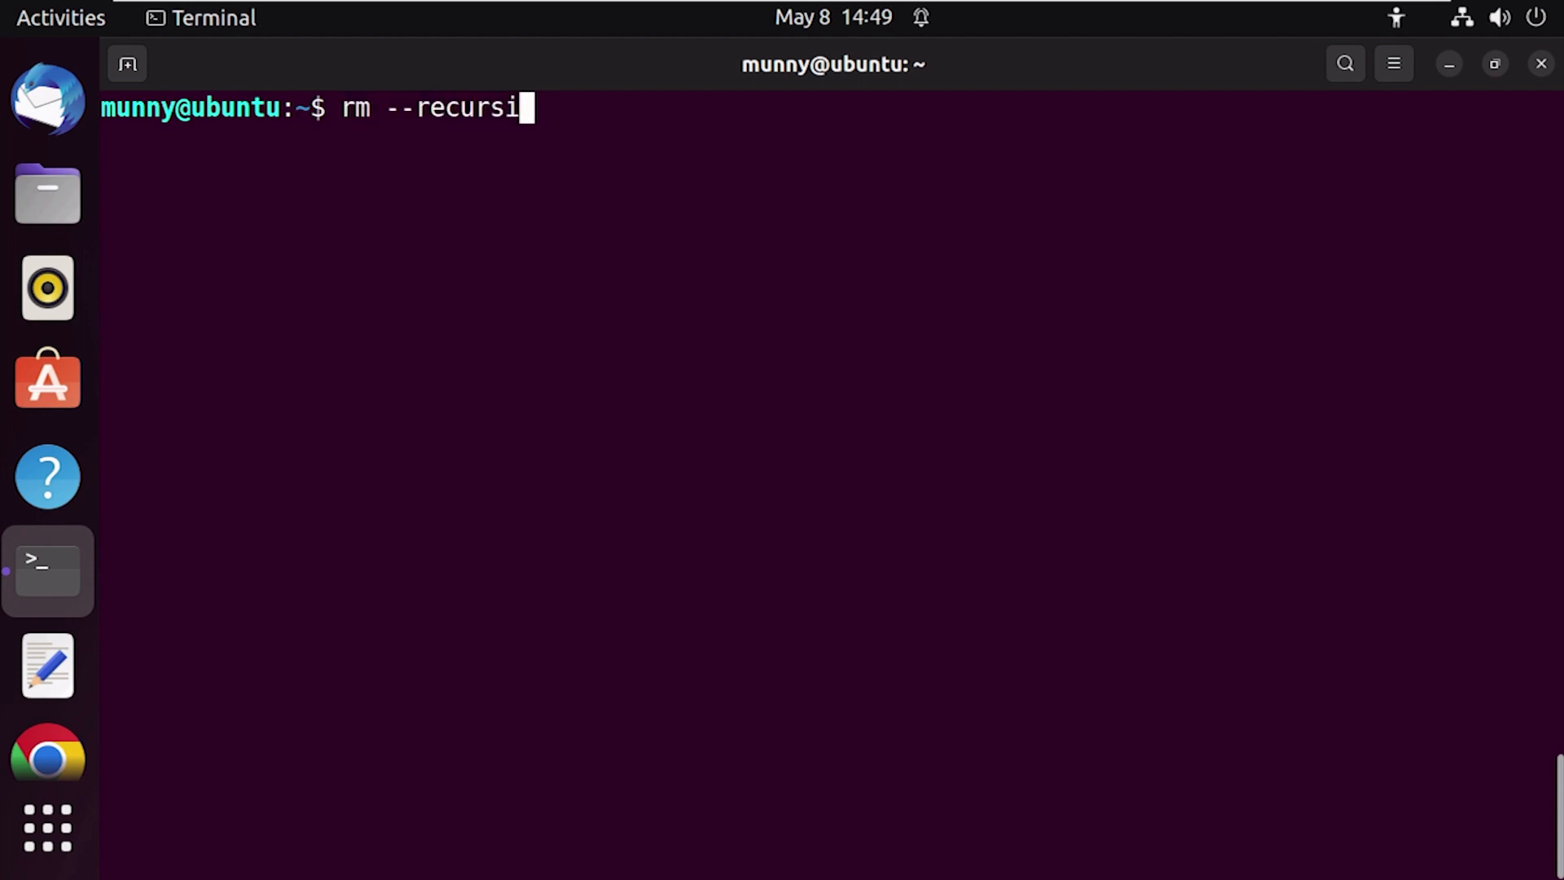
pyautogui.write('ve')
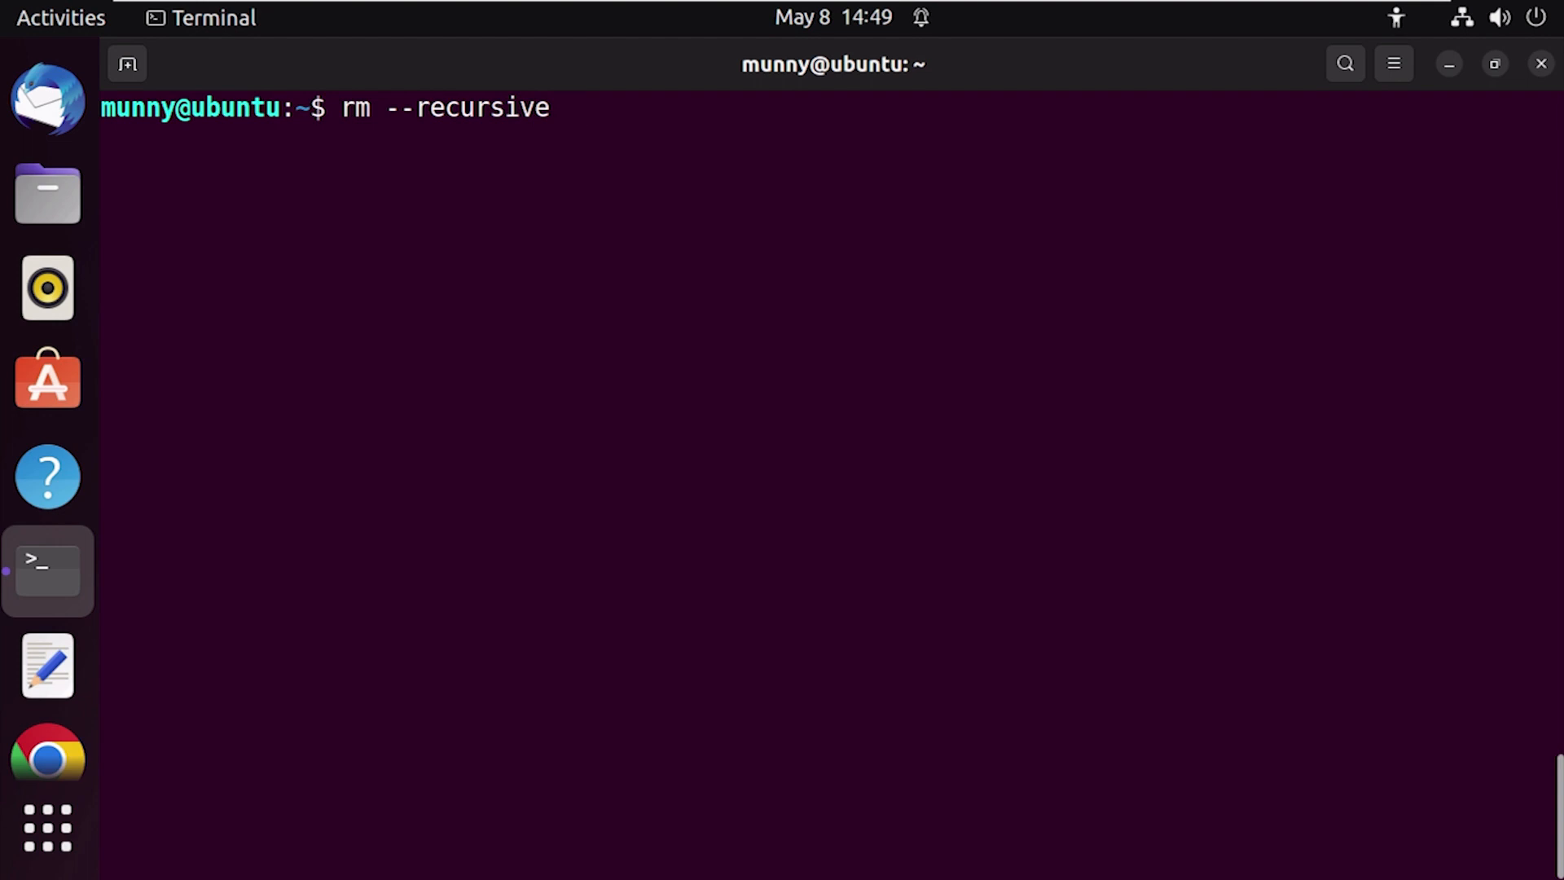
pyautogui.write('/h')
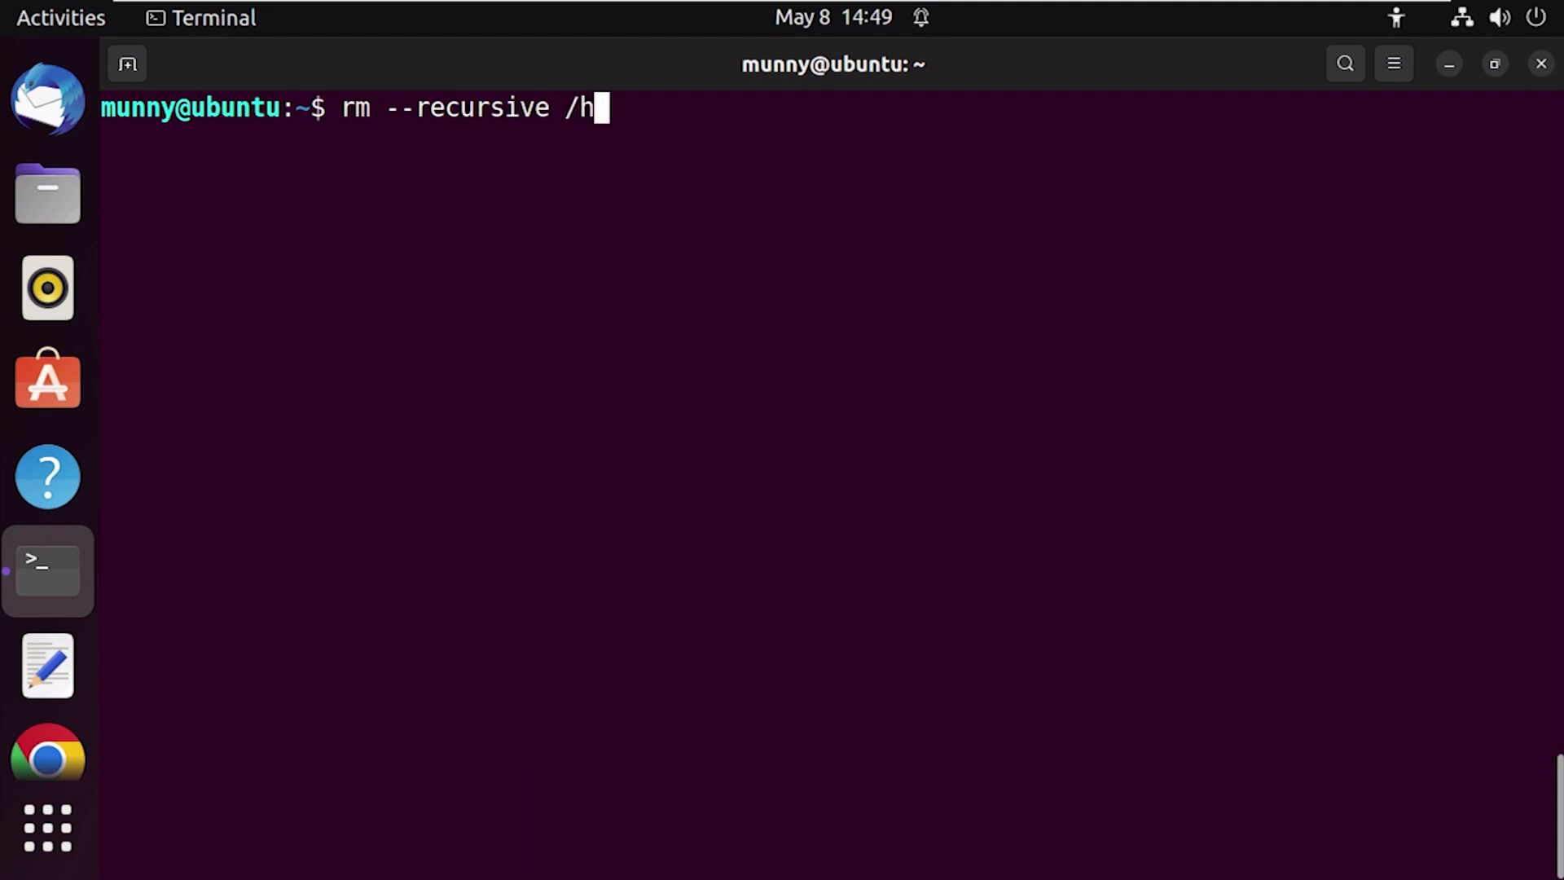
pyautogui.write('ome/munny/s')
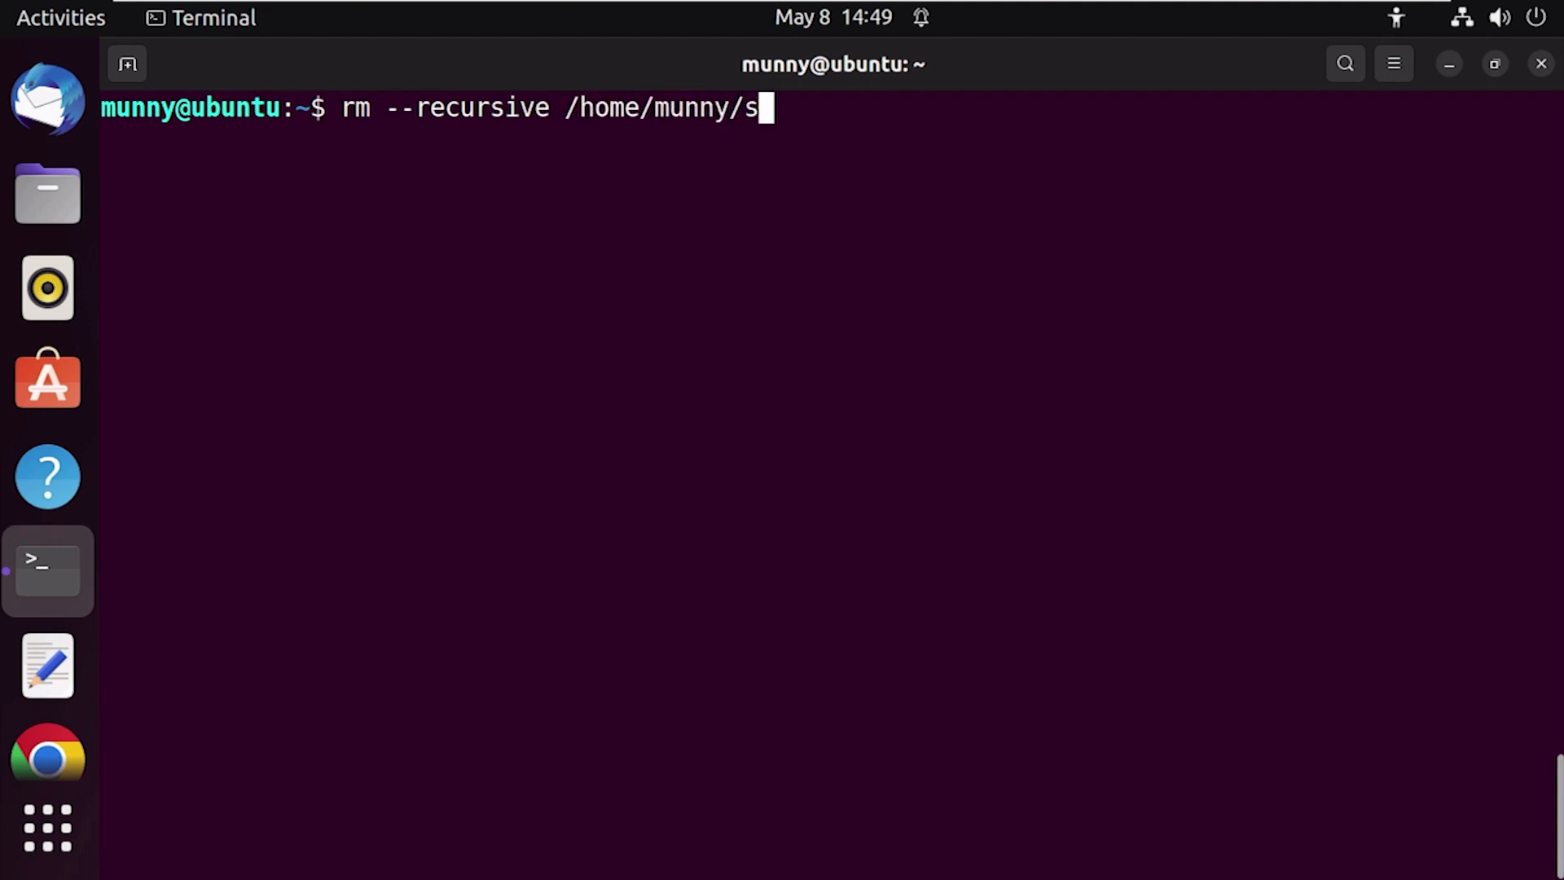
pyautogui.write('chedule')
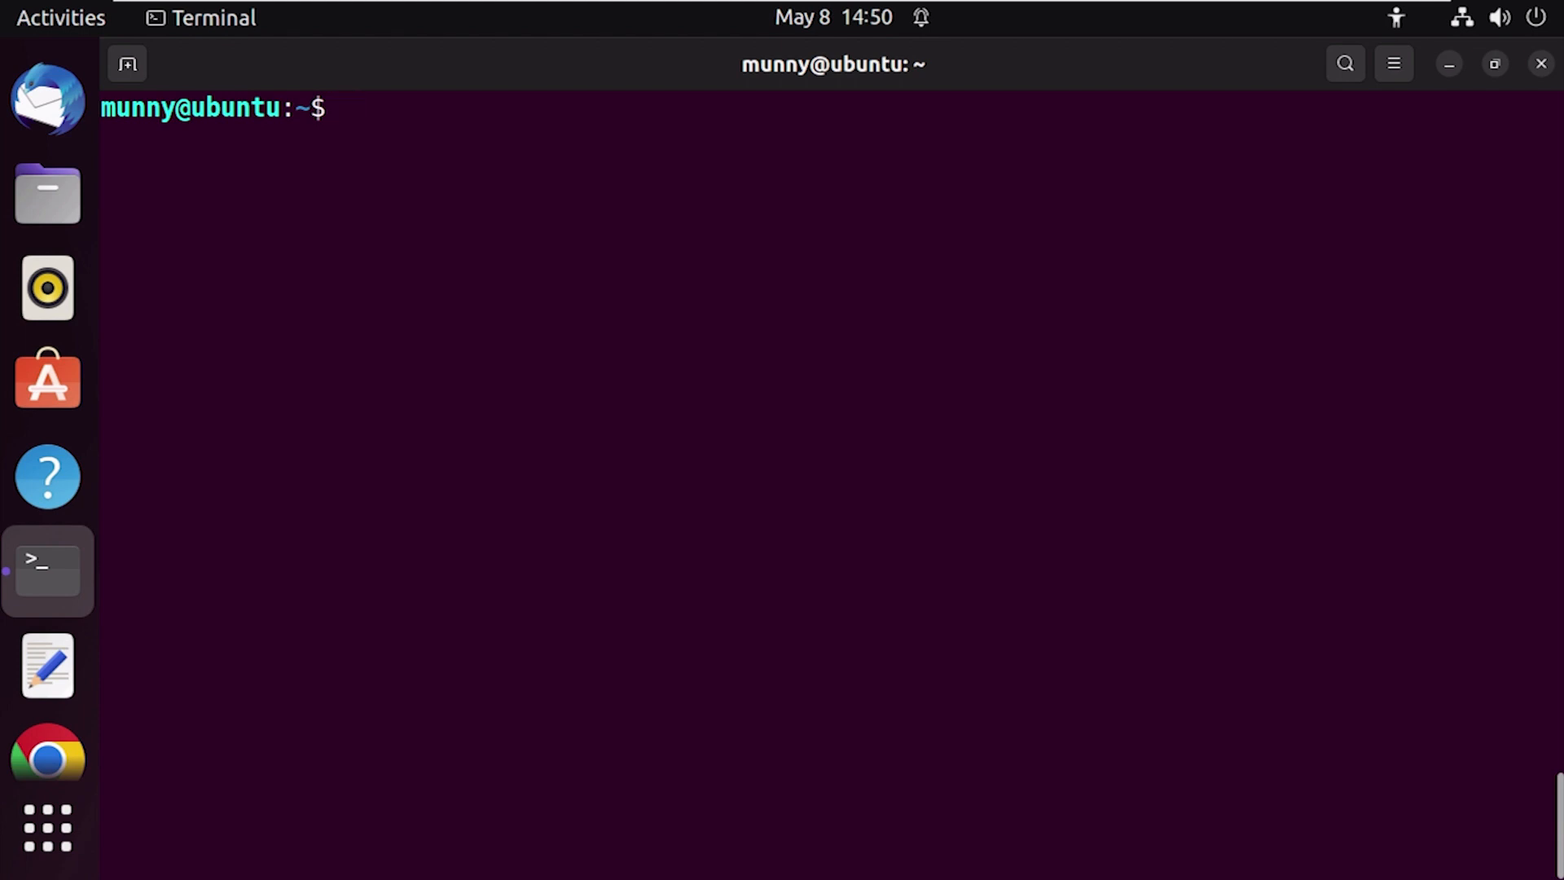
# Run rm --verbose -r /home/munny/schedule and highlight the list of removed items
pyautogui.write('rm --v')
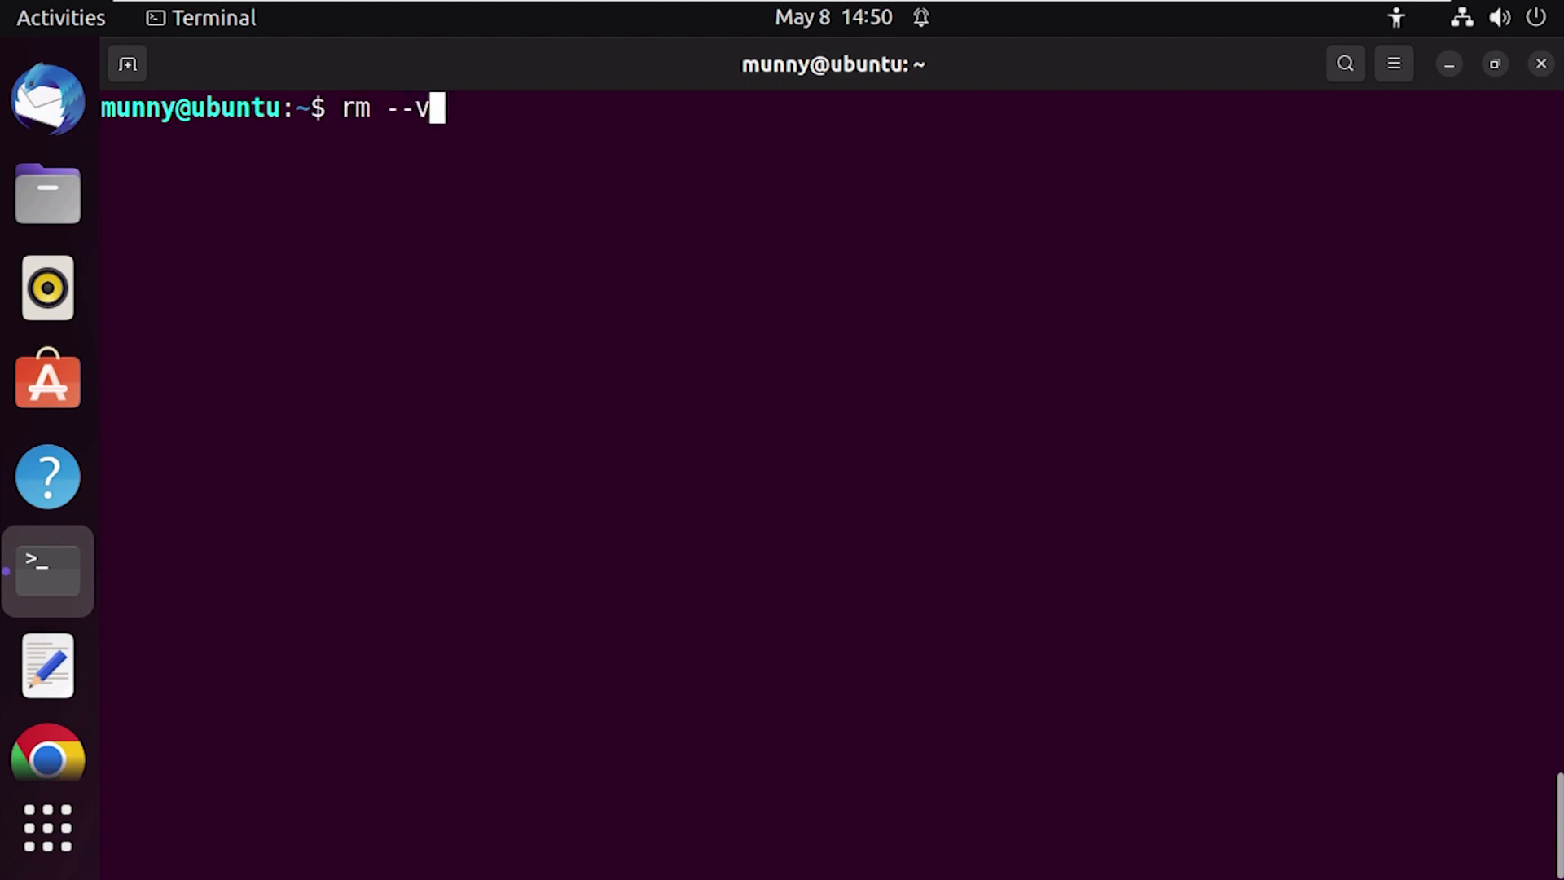
pyautogui.write('erbose -')
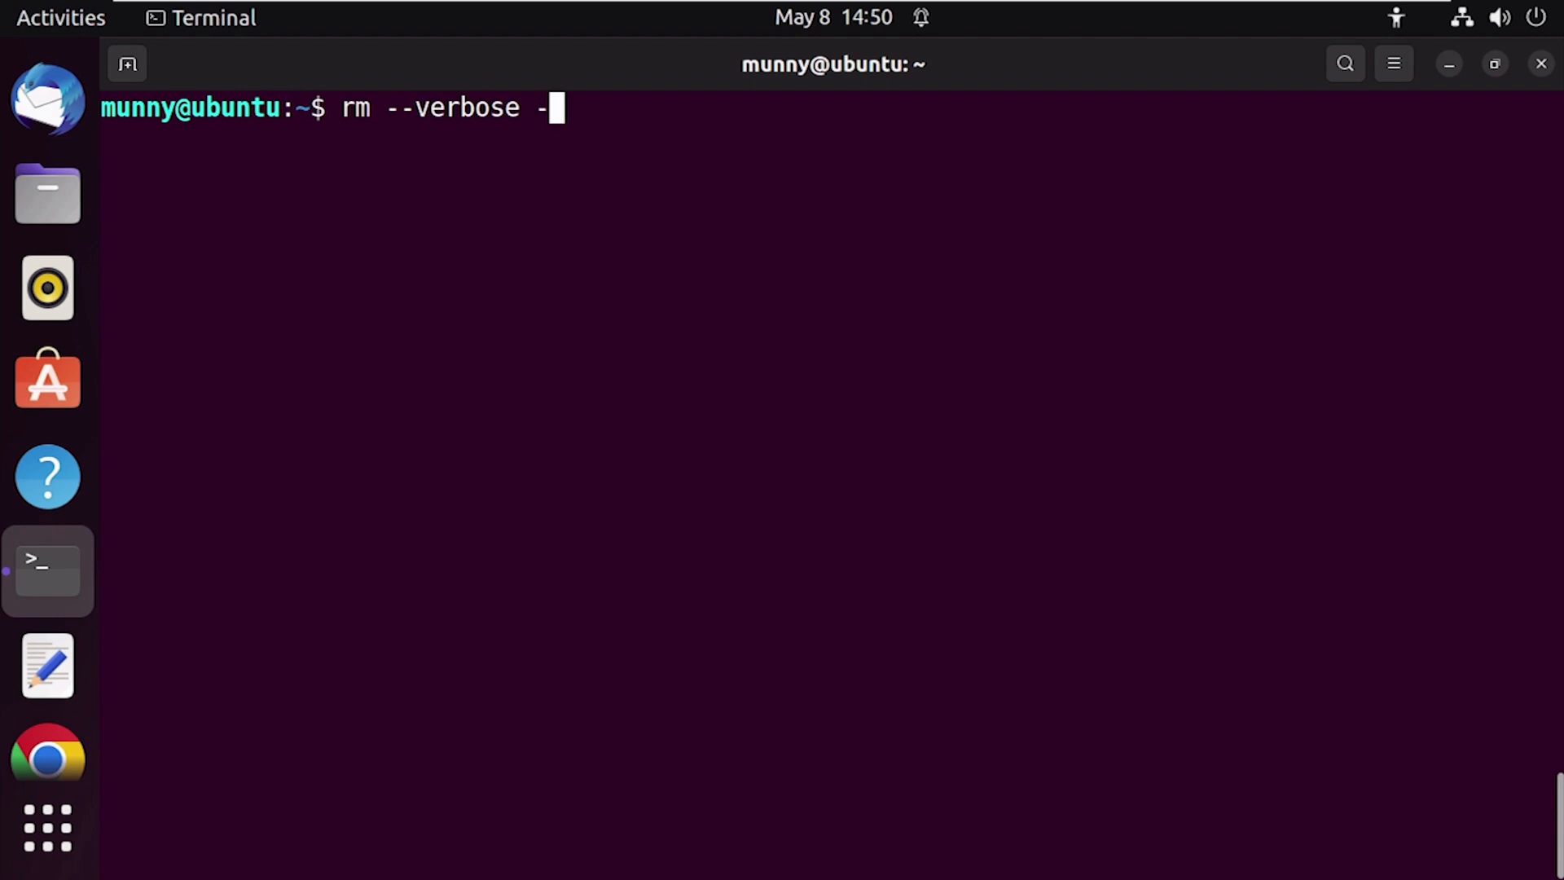
pyautogui.write('r /')
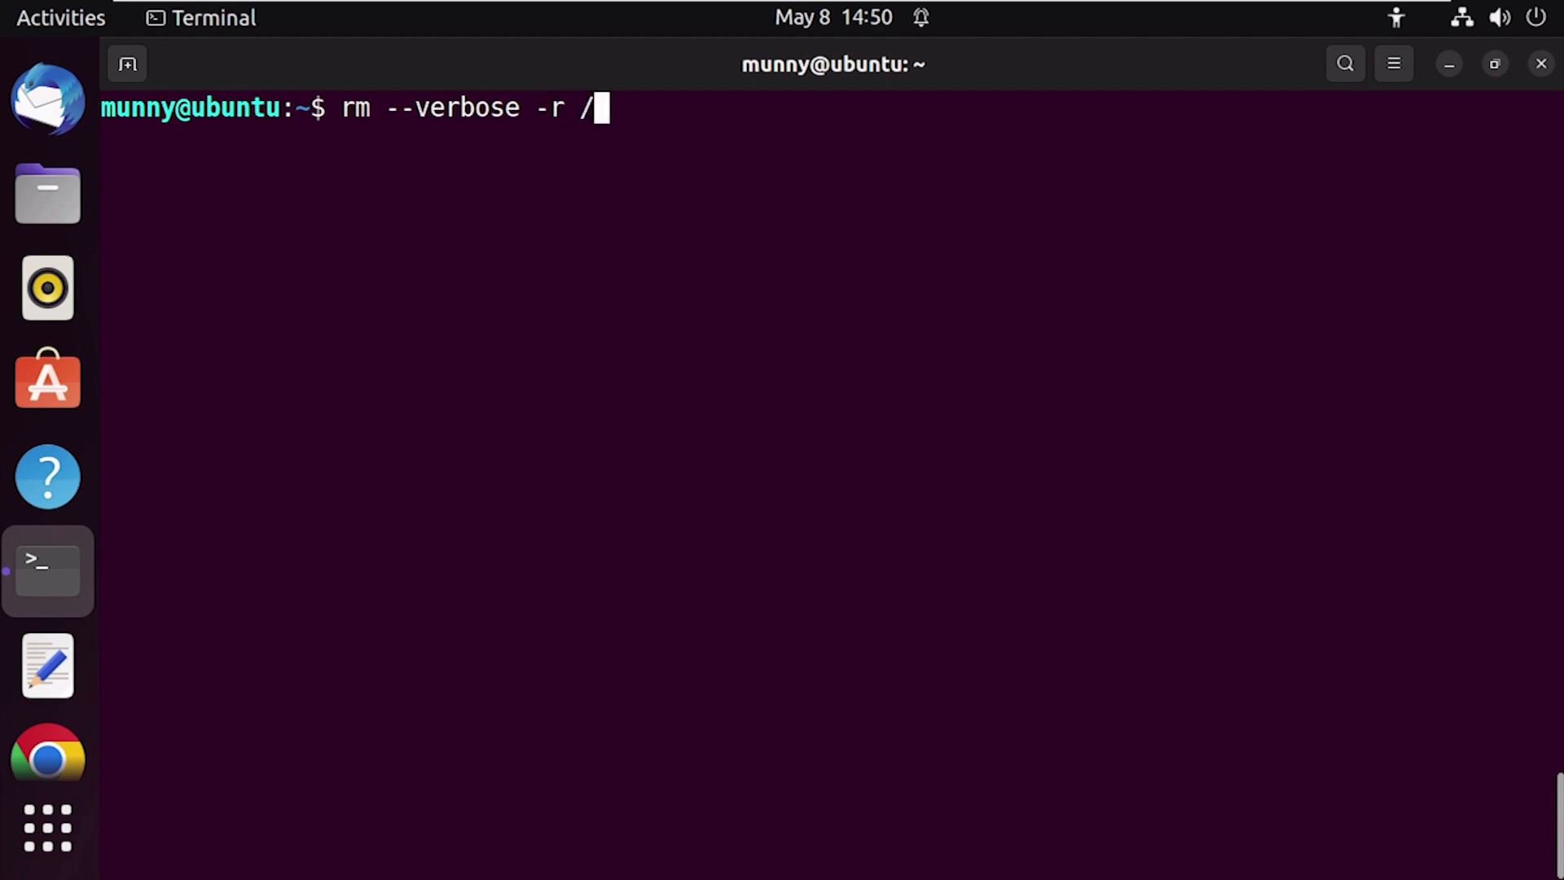
pyautogui.write('home/')
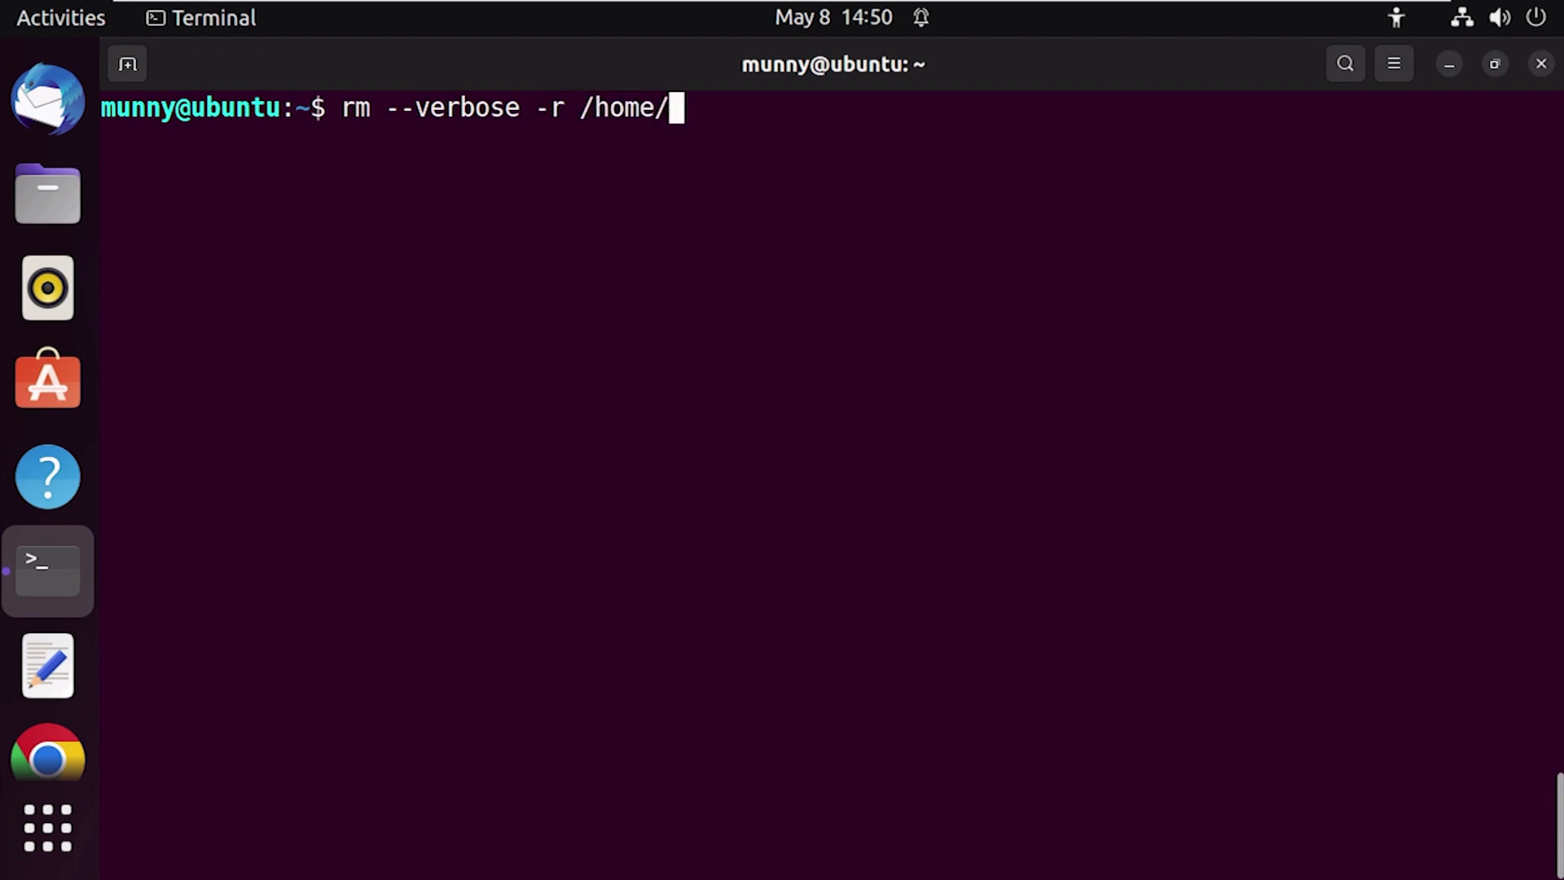
pyautogui.write('munny/schedule')
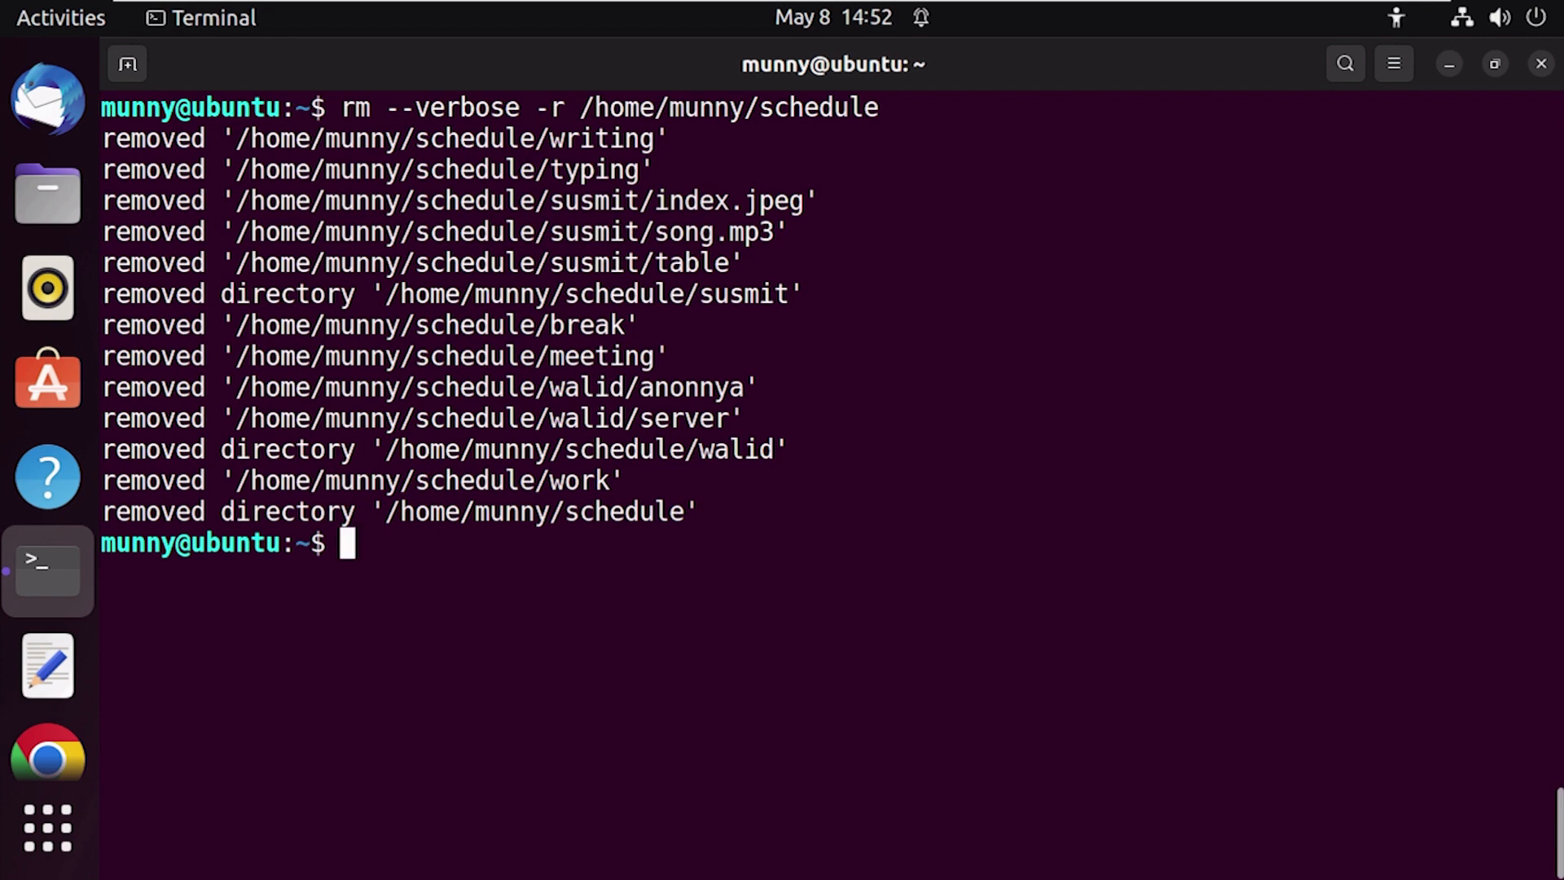
pyautogui.moveTo(278, 479); pyautogui.dragTo(699, 512)
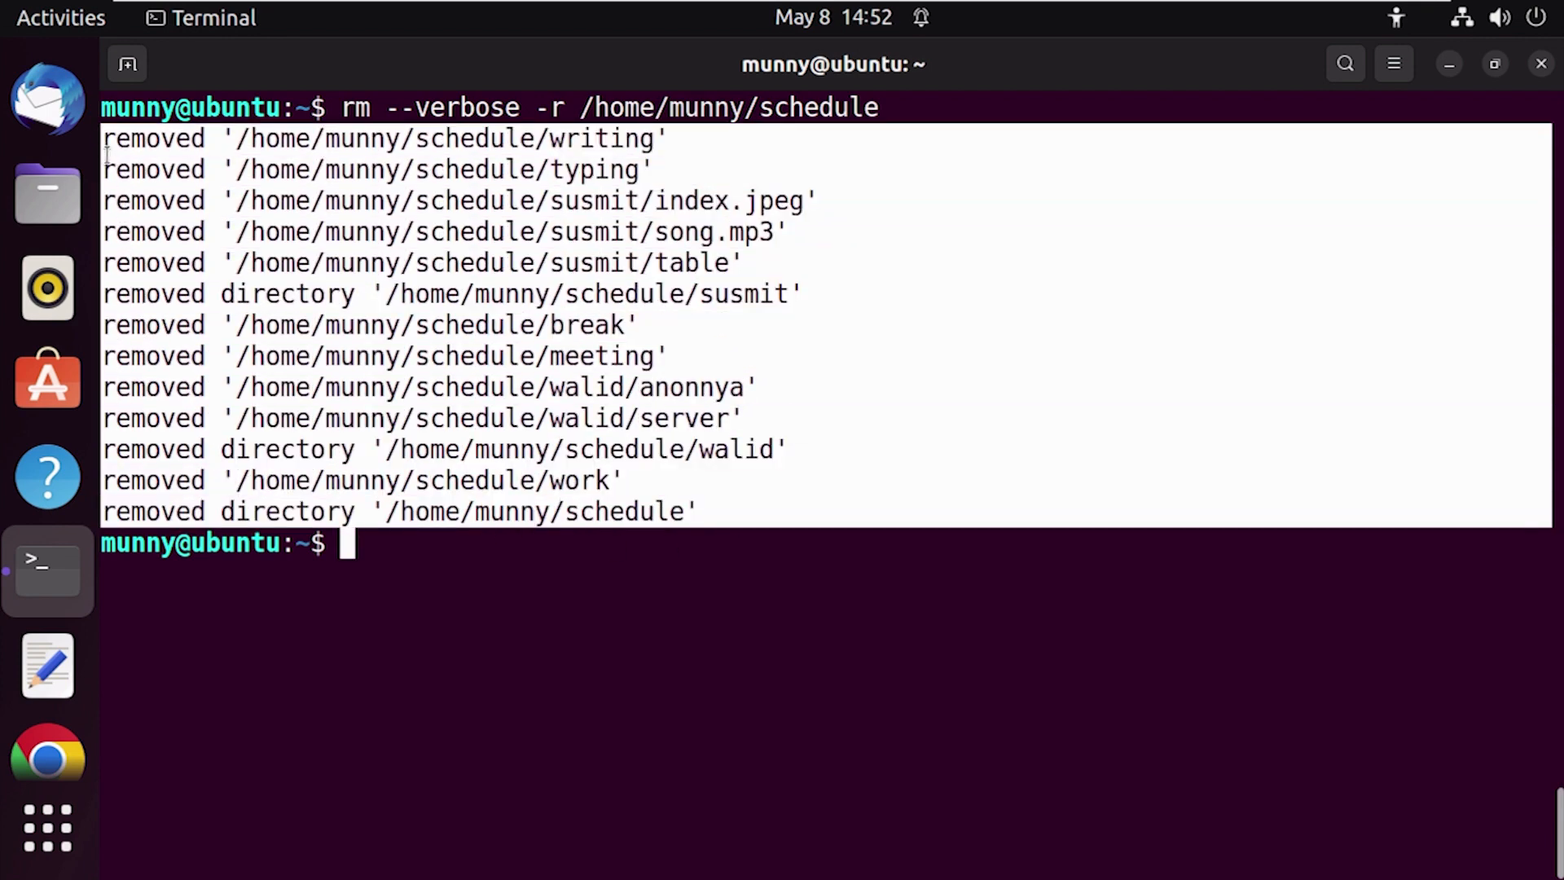
pyautogui.moveTo(389, 559)
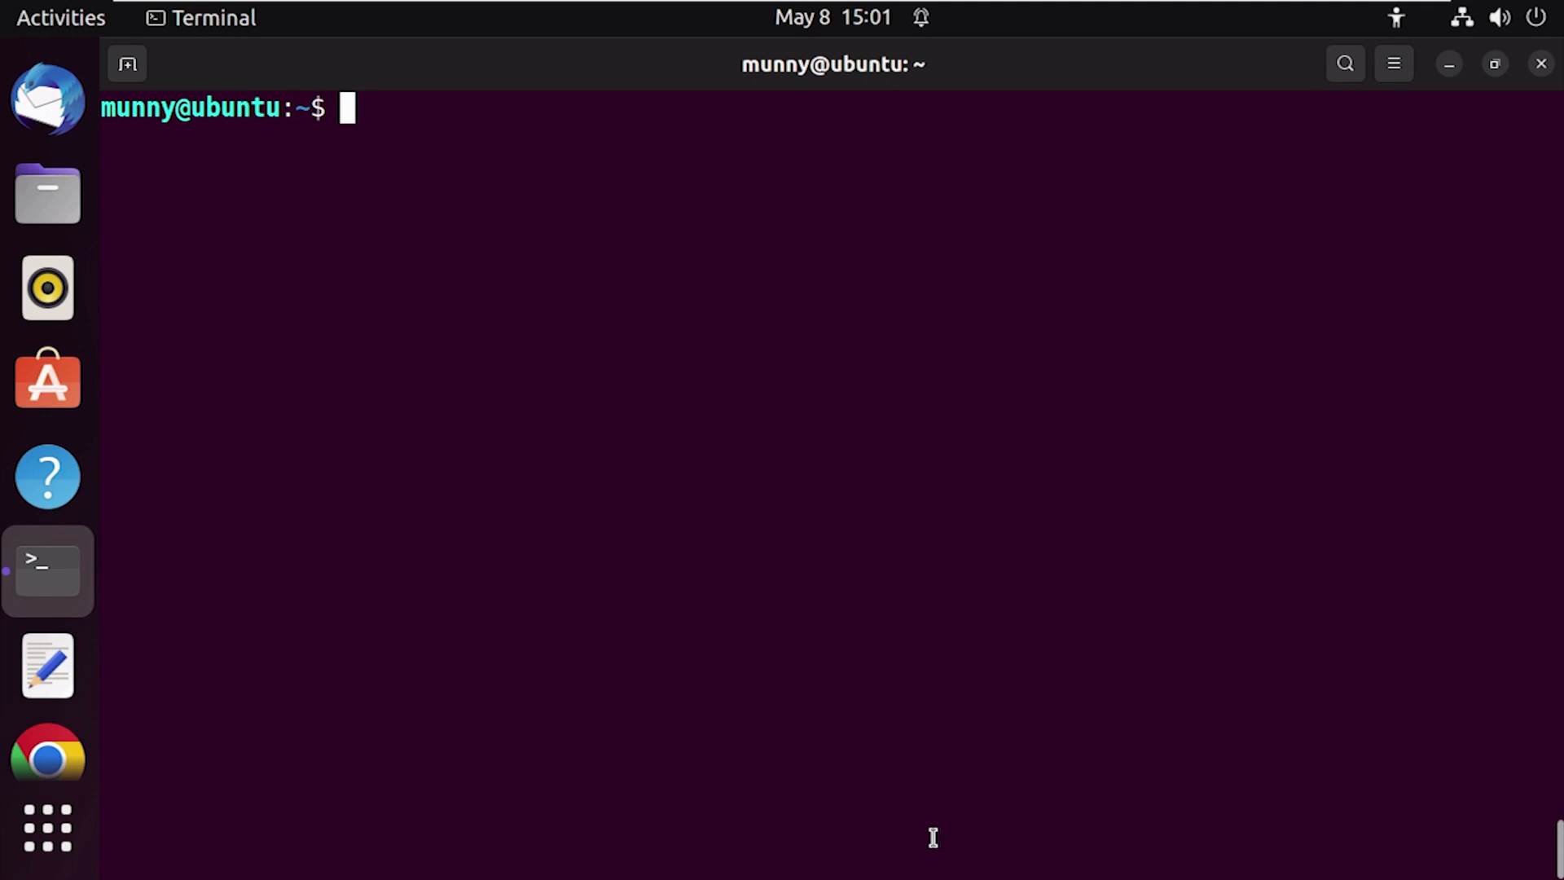
# Enter rm -i -r /home/munny/schedule for an interactive recursive delete
pyautogui.write('r')
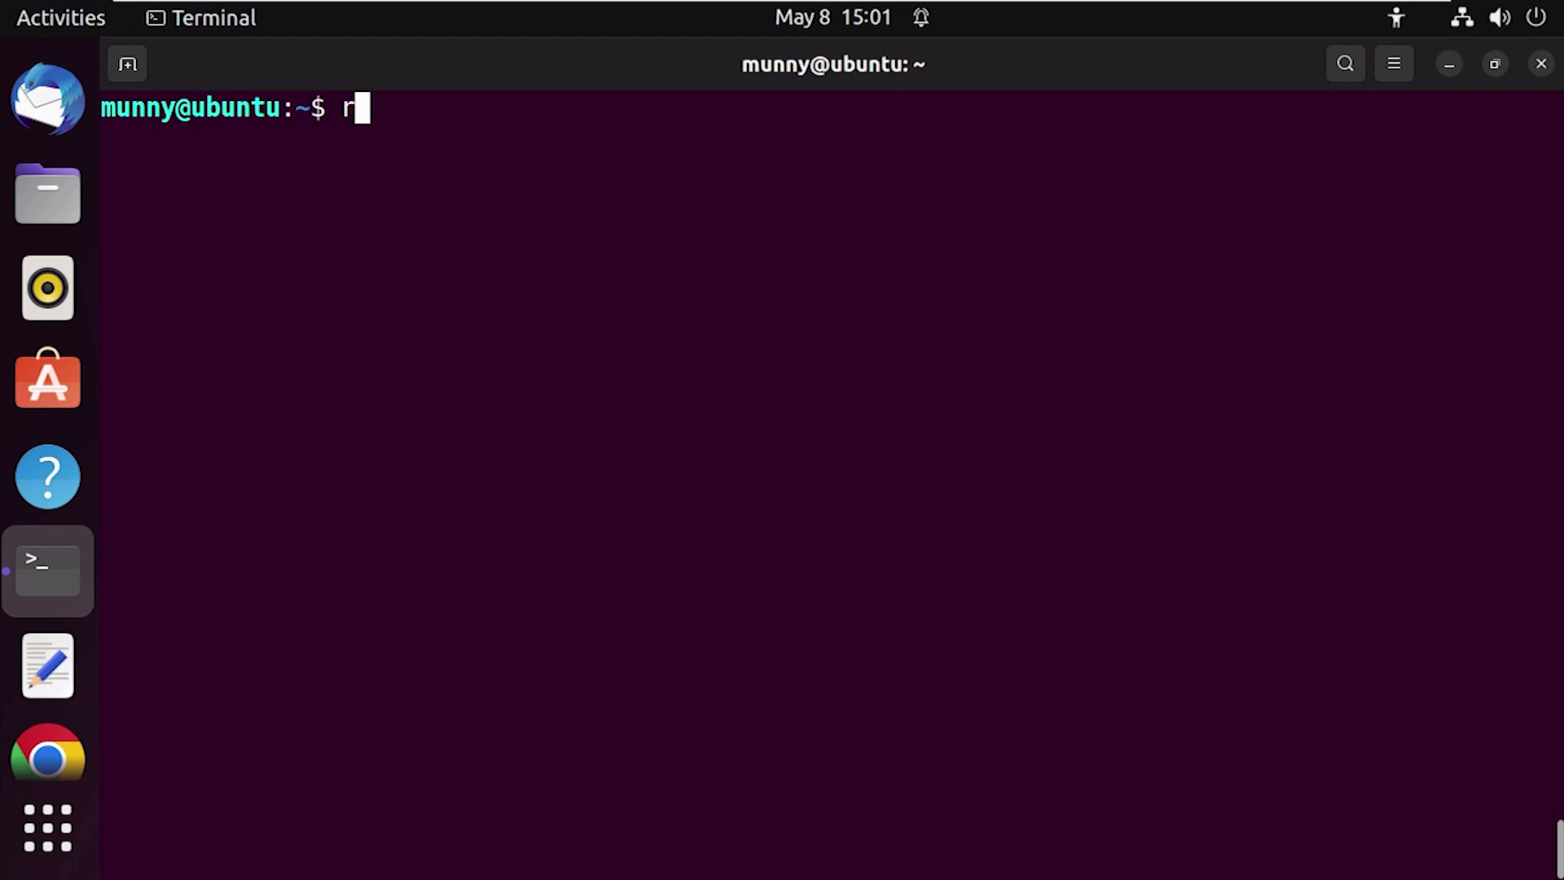
pyautogui.write('m -')
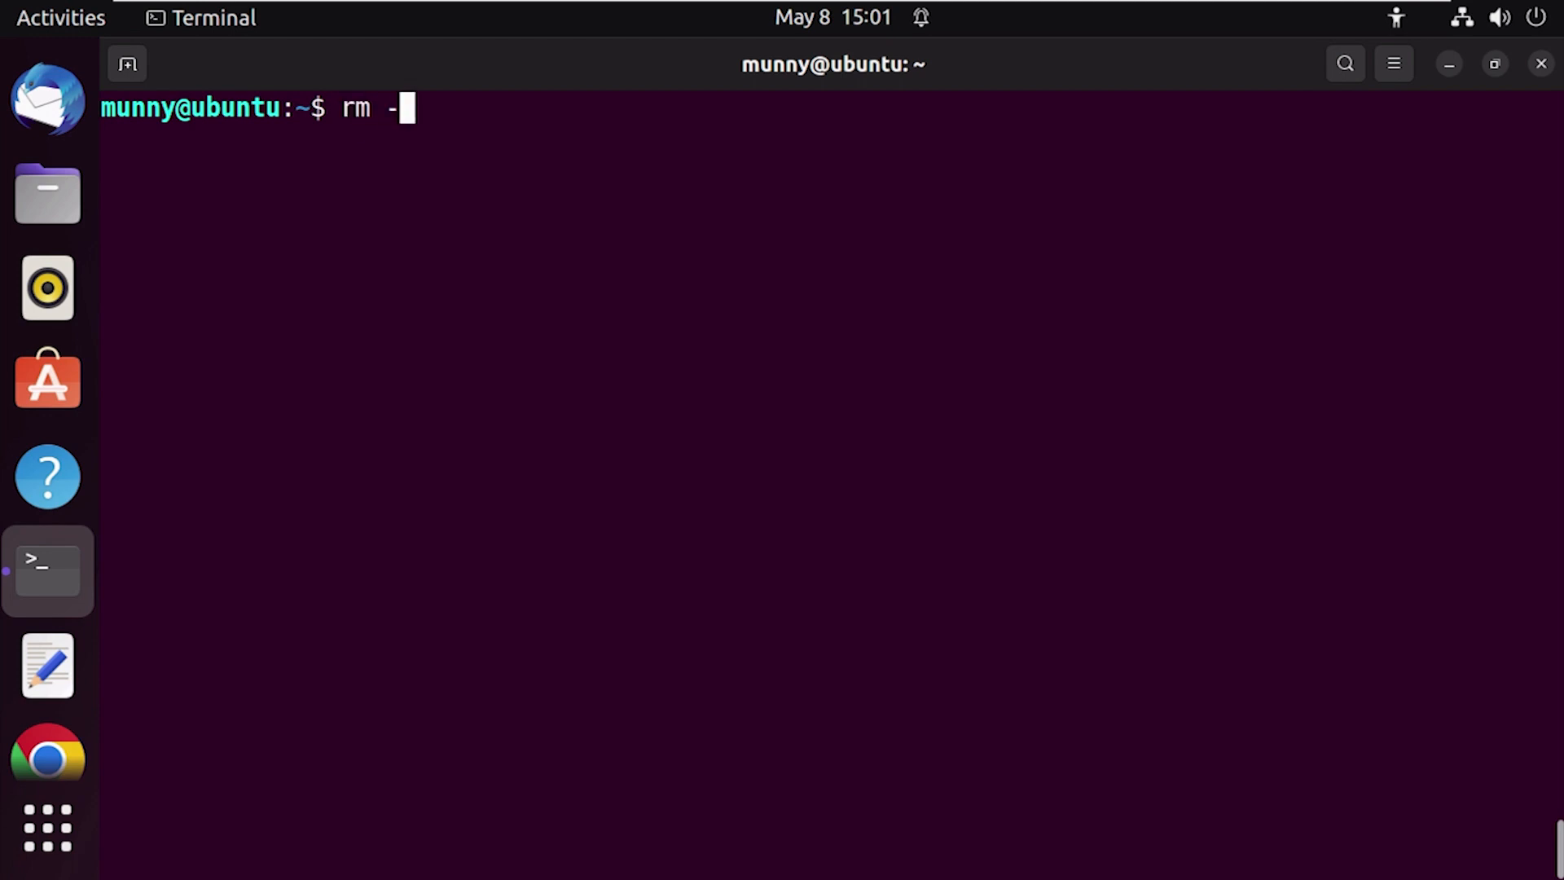
pyautogui.write('i r')
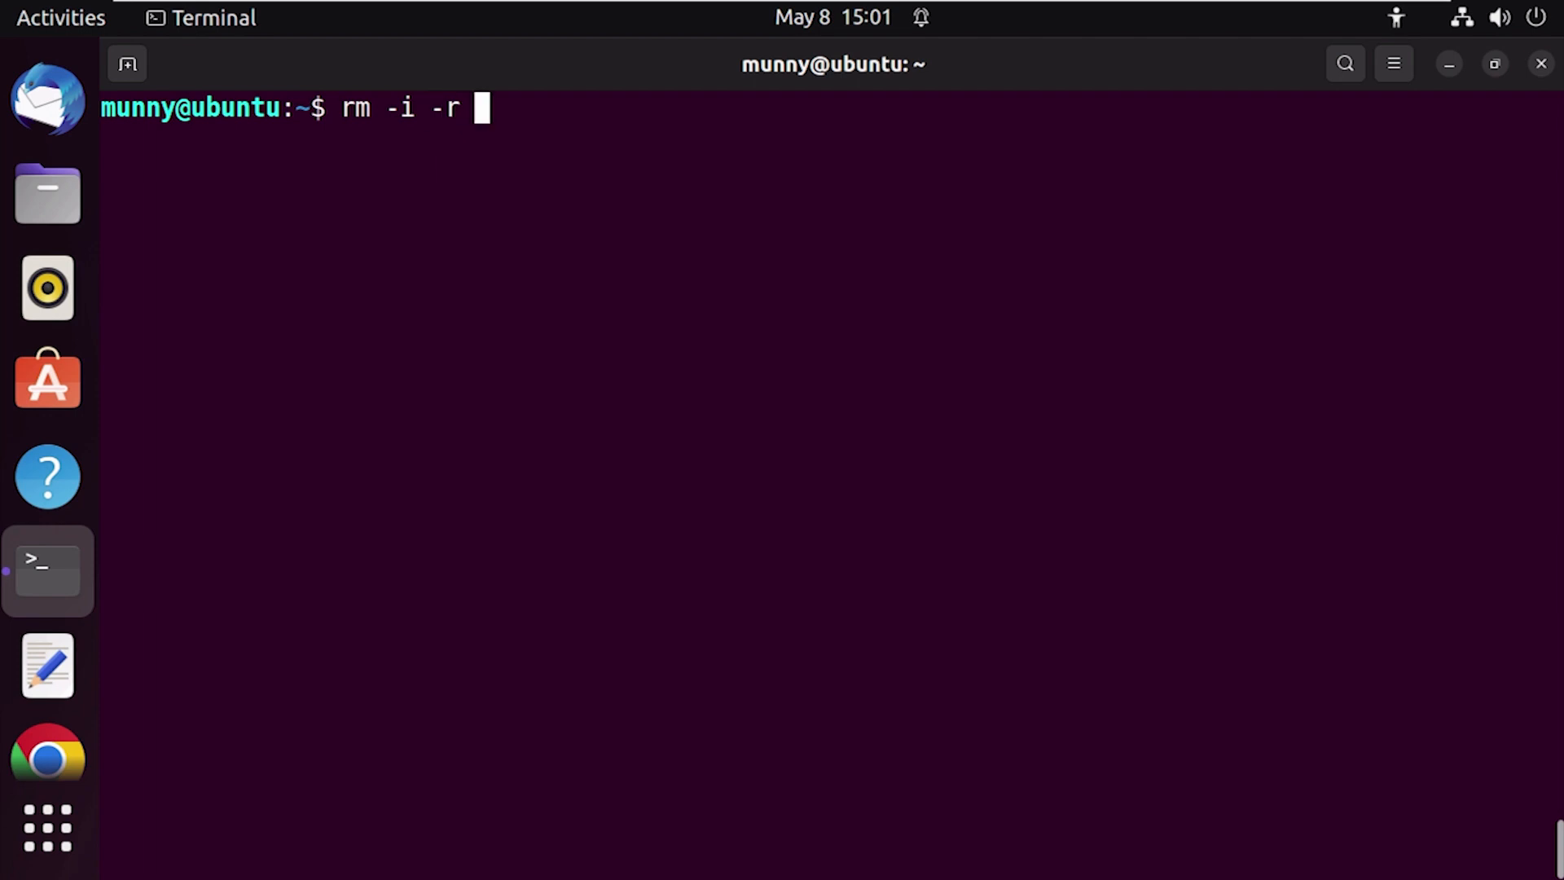
pyautogui.write('/')
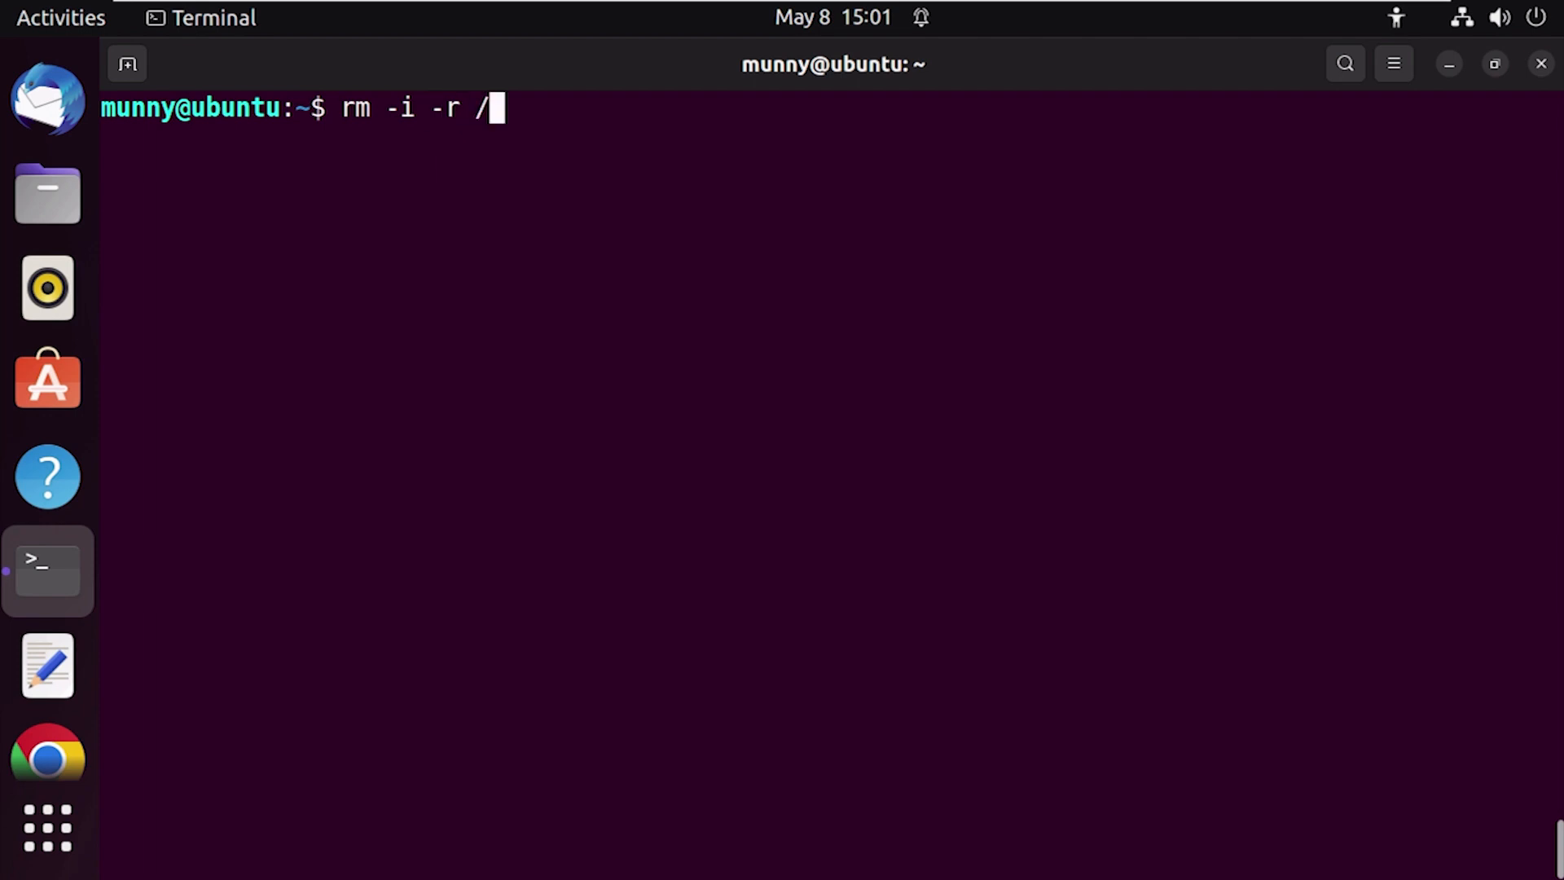
pyautogui.write('homee')
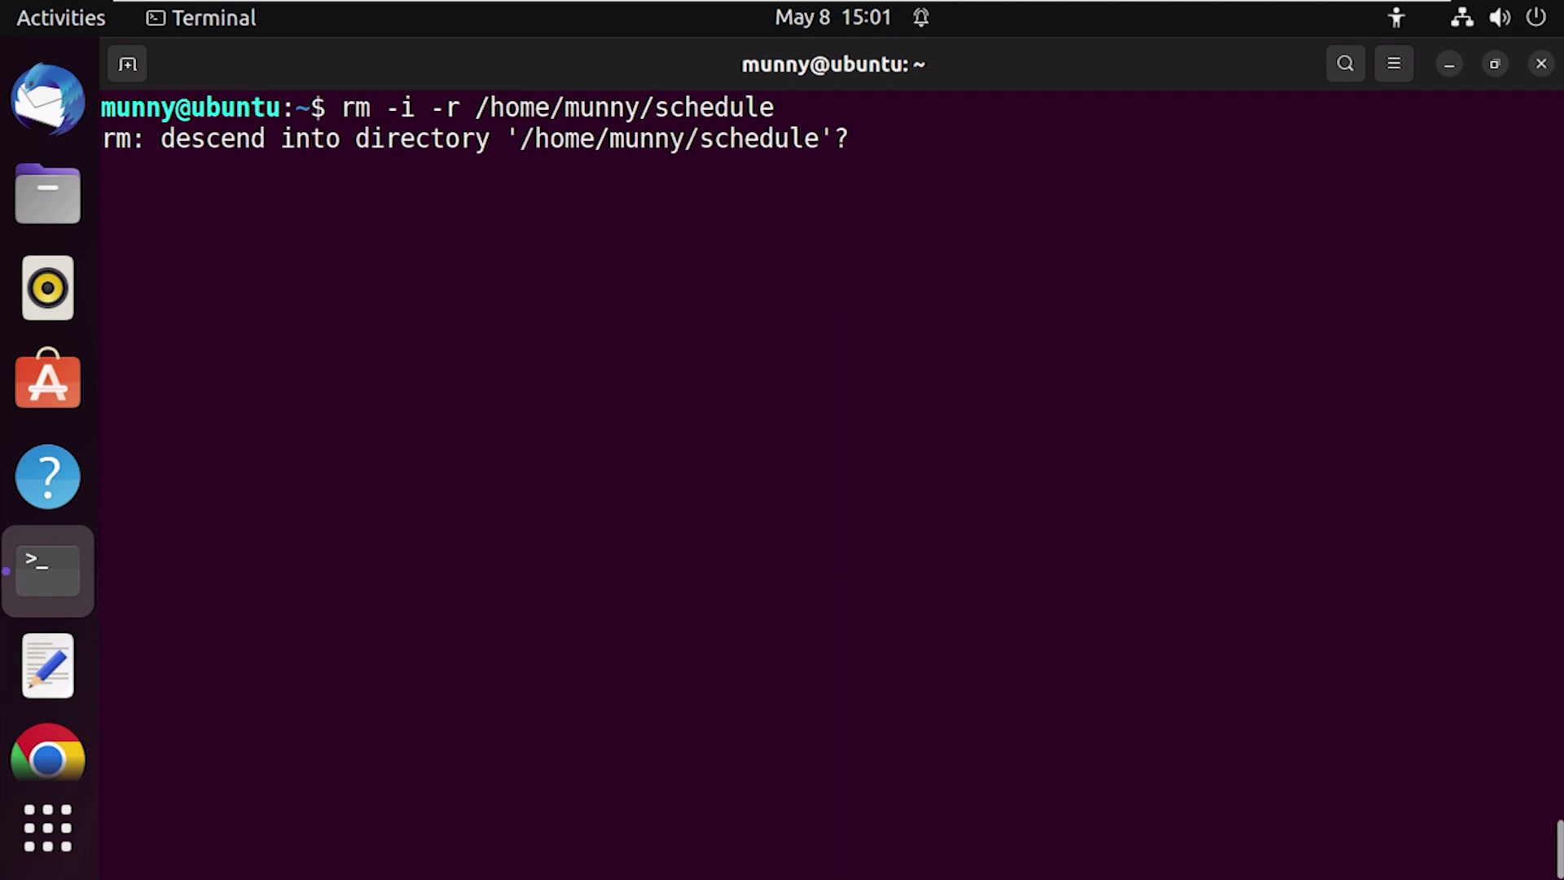
# Confirm deletion of typing and meeting with Y, then close the terminal
pyautogui.write('Y')
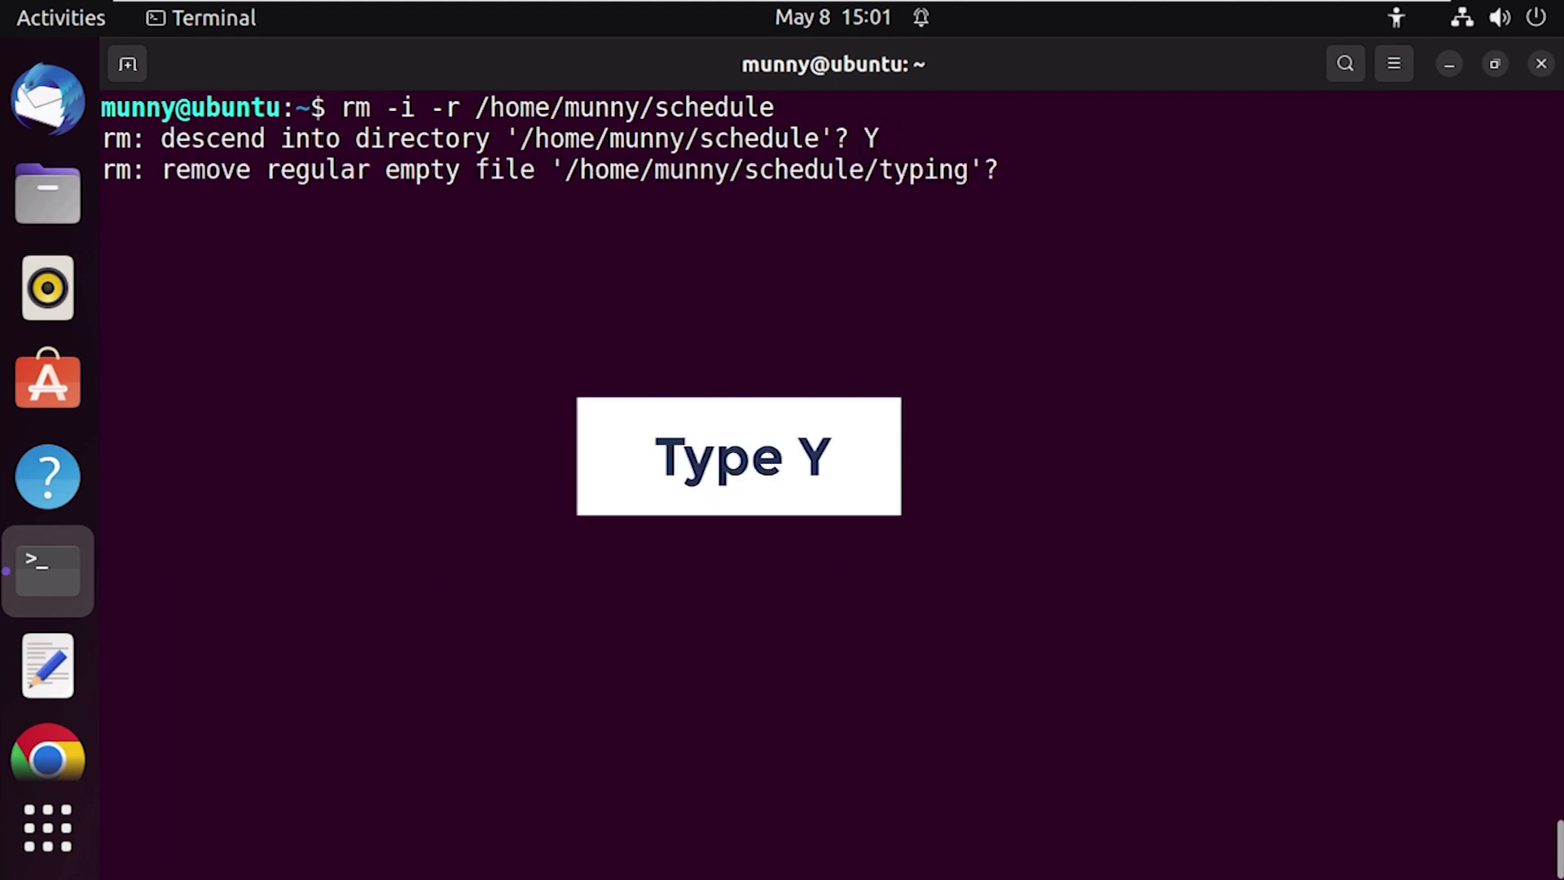
pyautogui.write('Y')
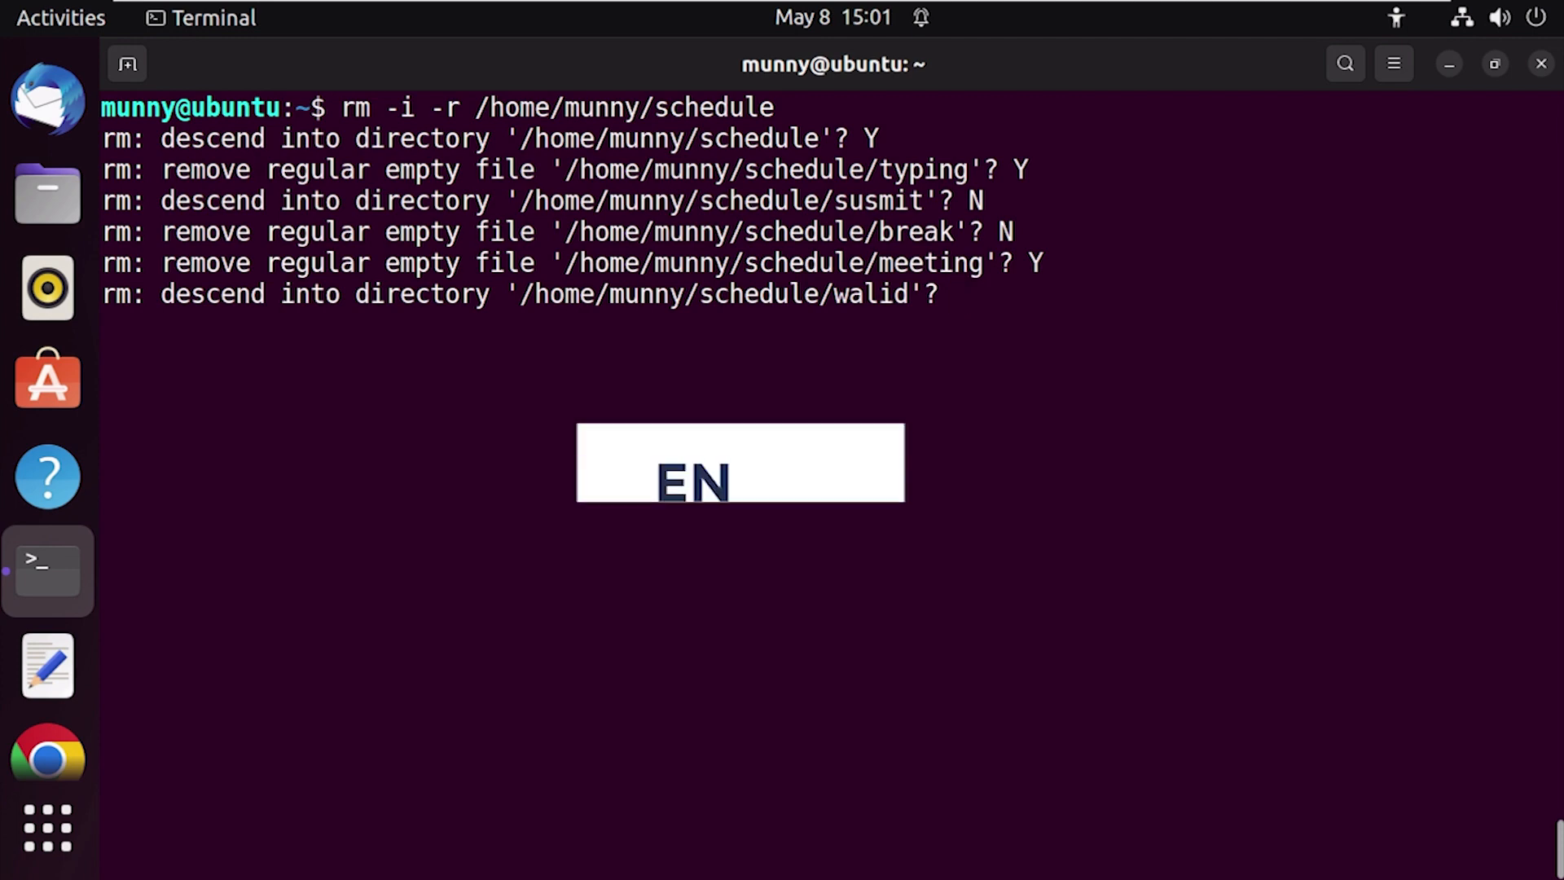
pyautogui.click(1540, 63)
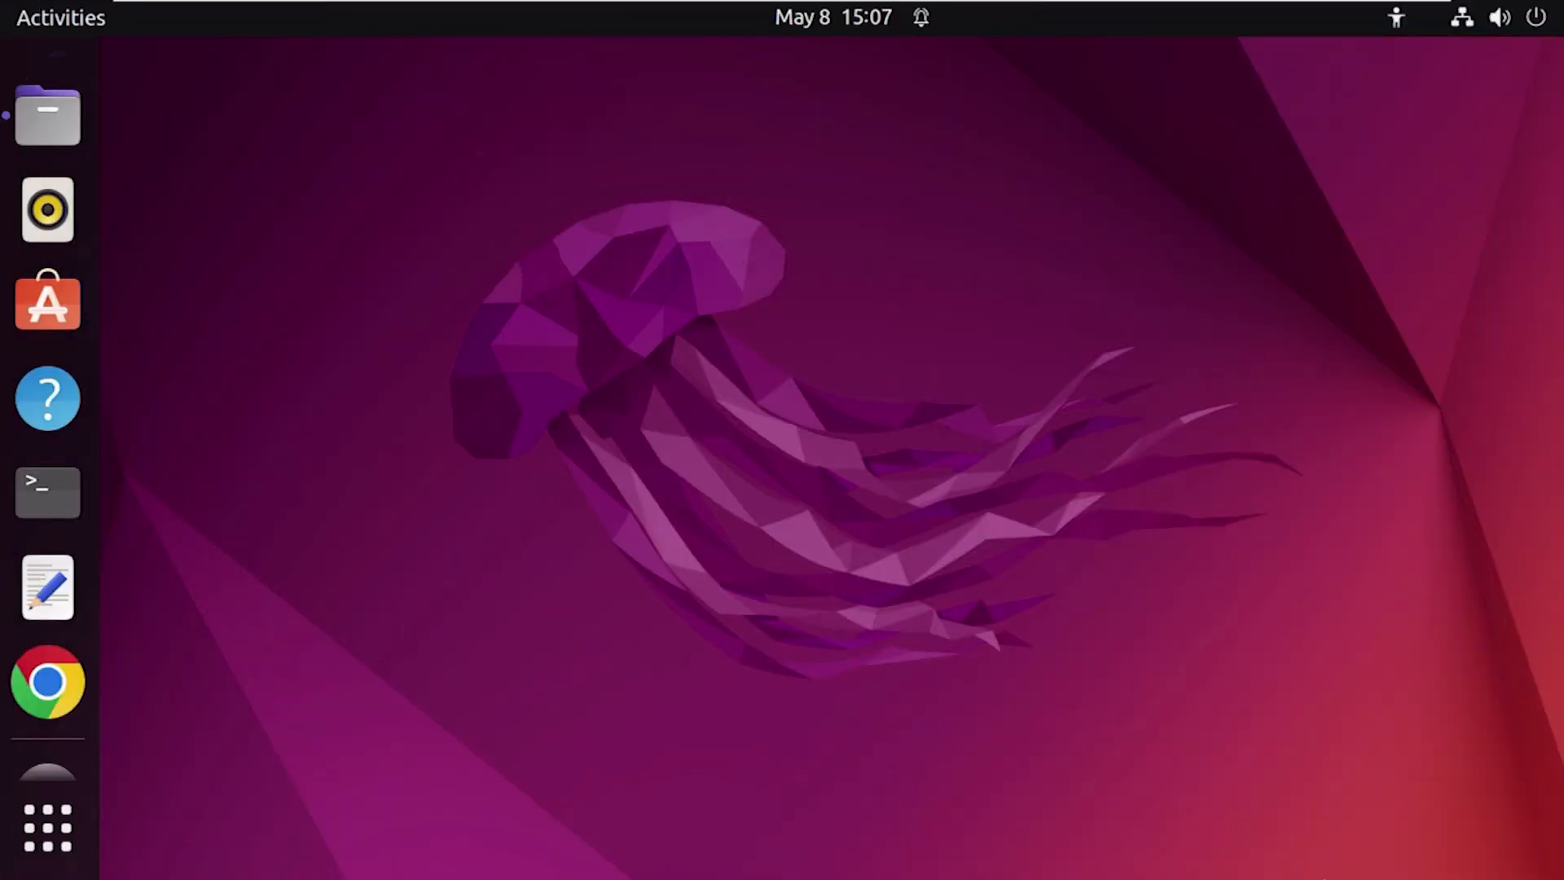
pyautogui.moveTo(1310, 811)
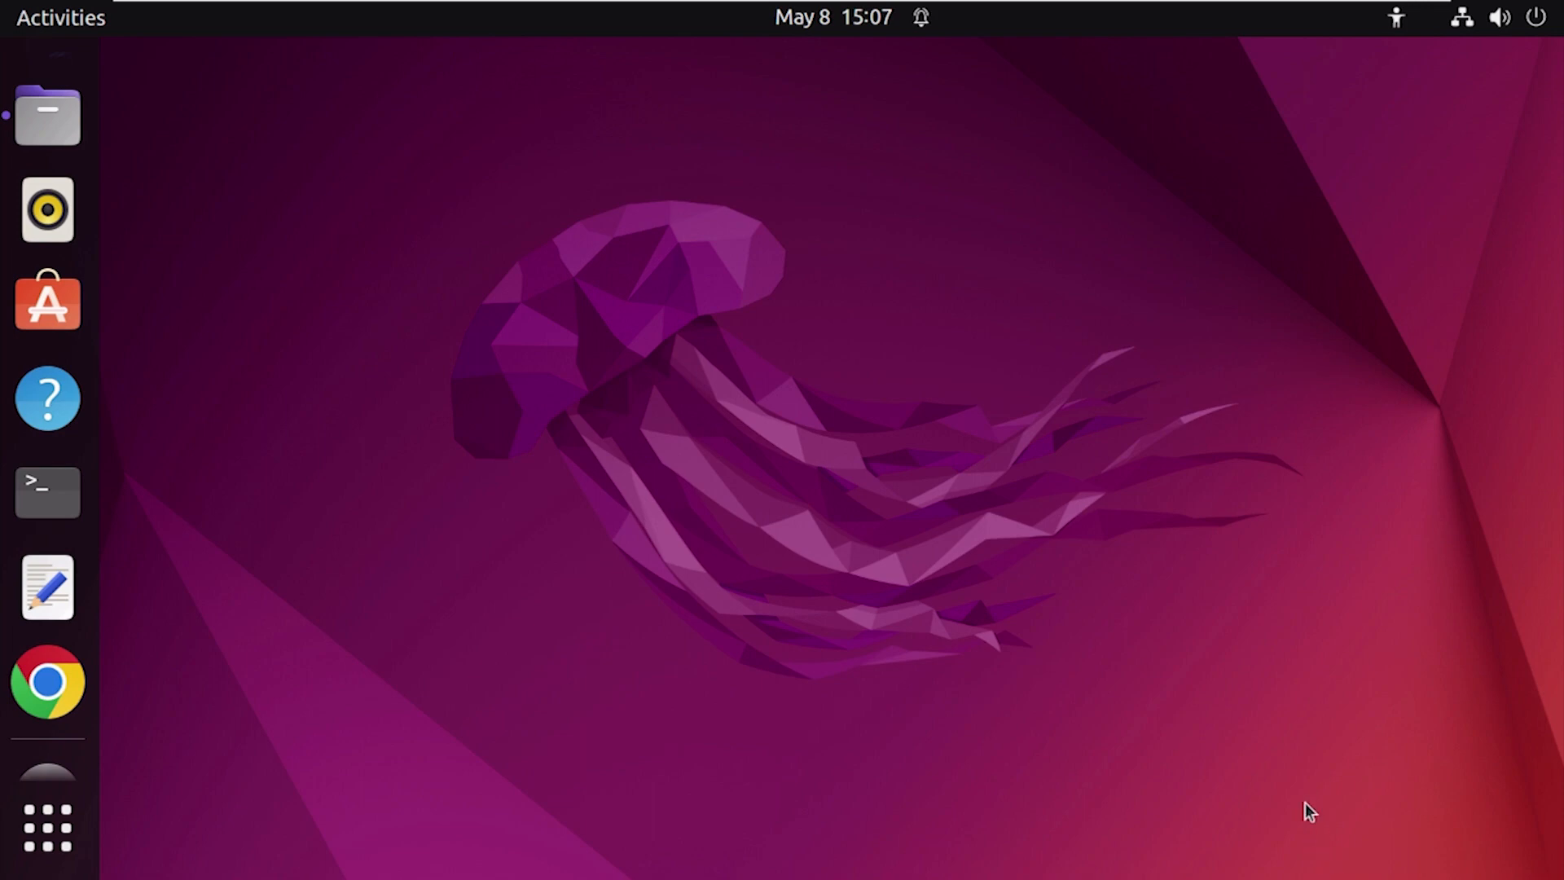
pyautogui.moveTo(47, 114)
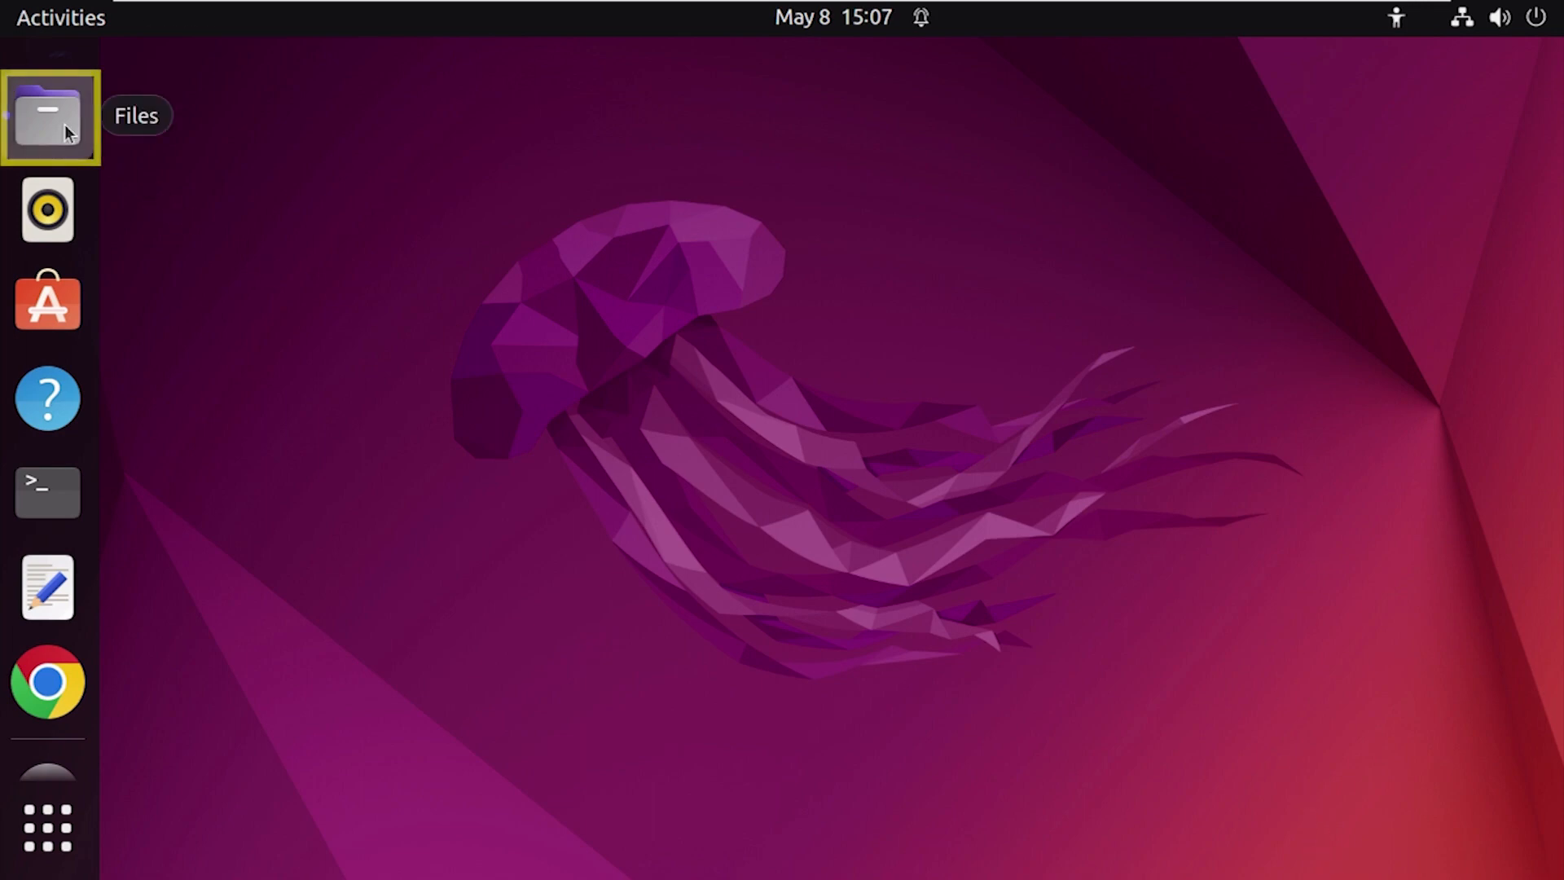
# Launch Files from the dock, showing the Home folder with schedule still present
pyautogui.click(47, 114)
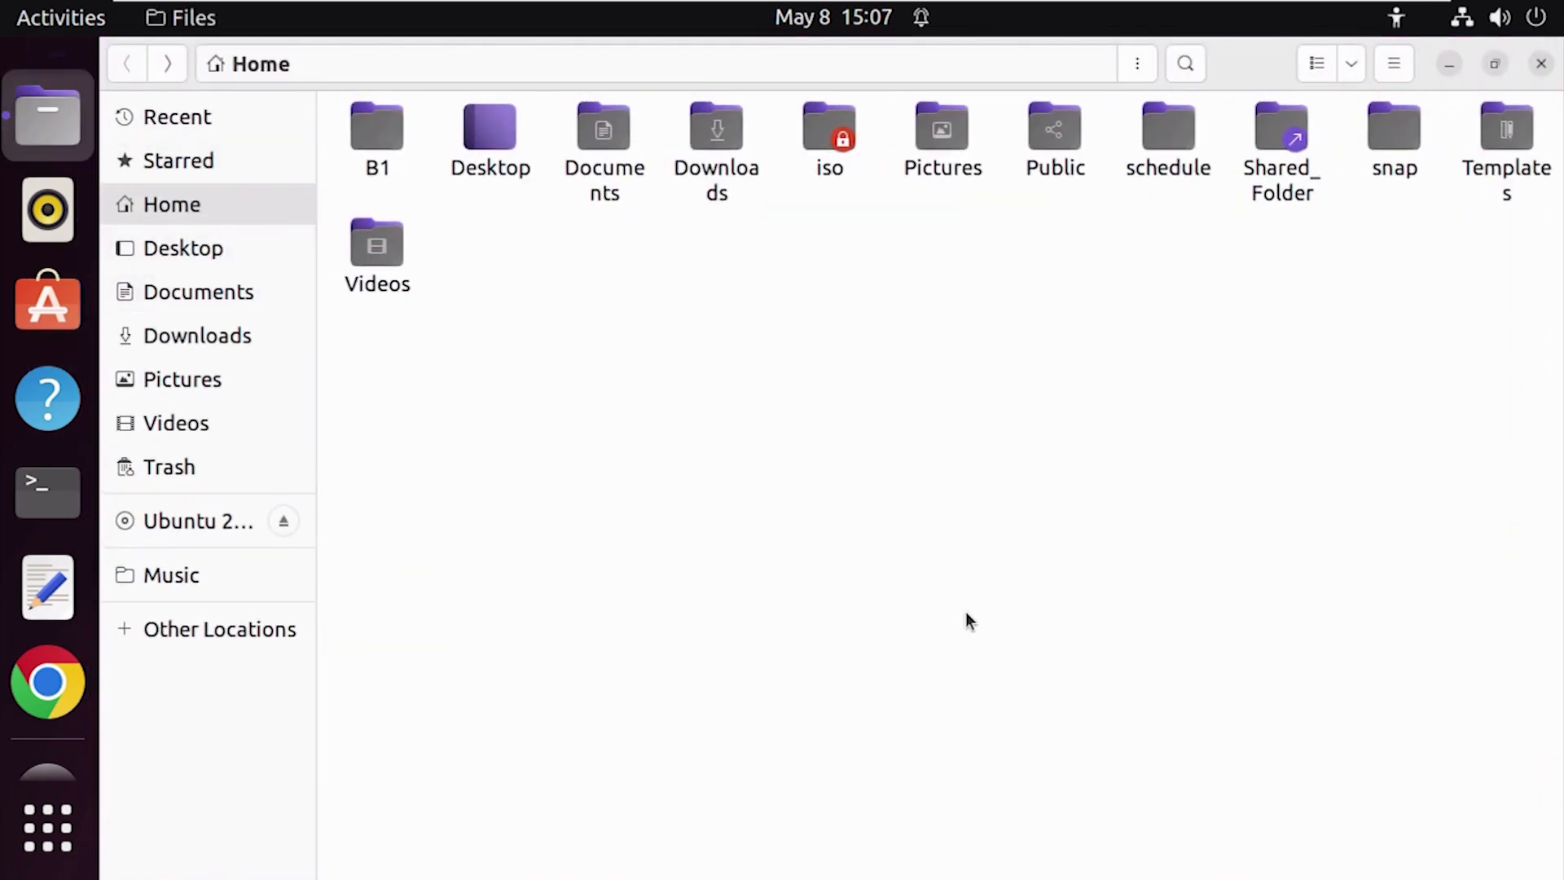
# Move the schedule folder to Trash via its context menu and view it in Trash
pyautogui.click(1168, 140)
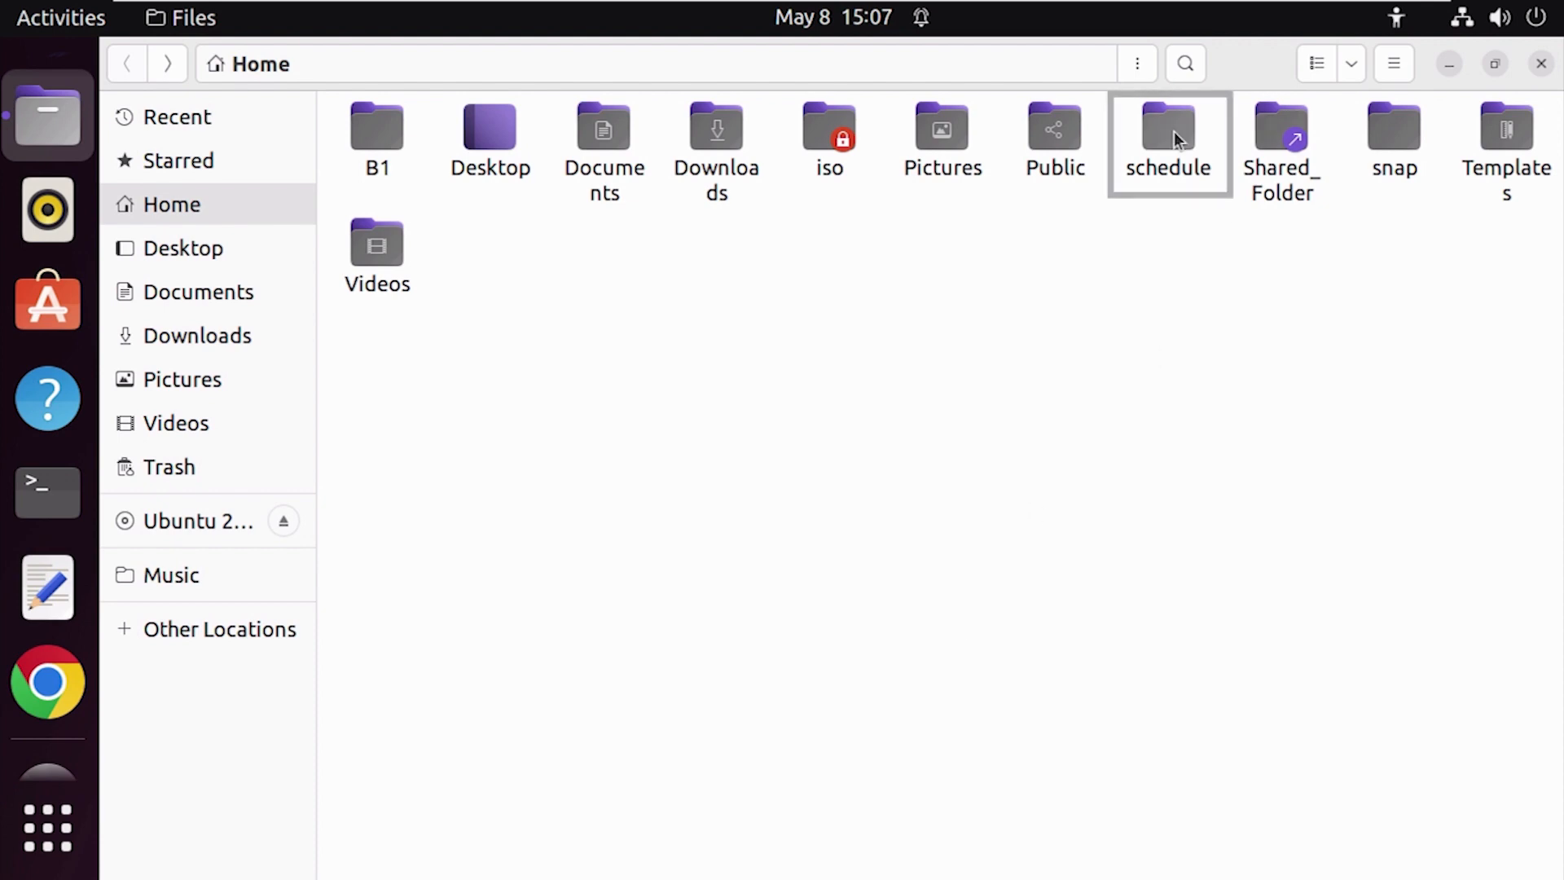
pyautogui.rightClick(1168, 140)
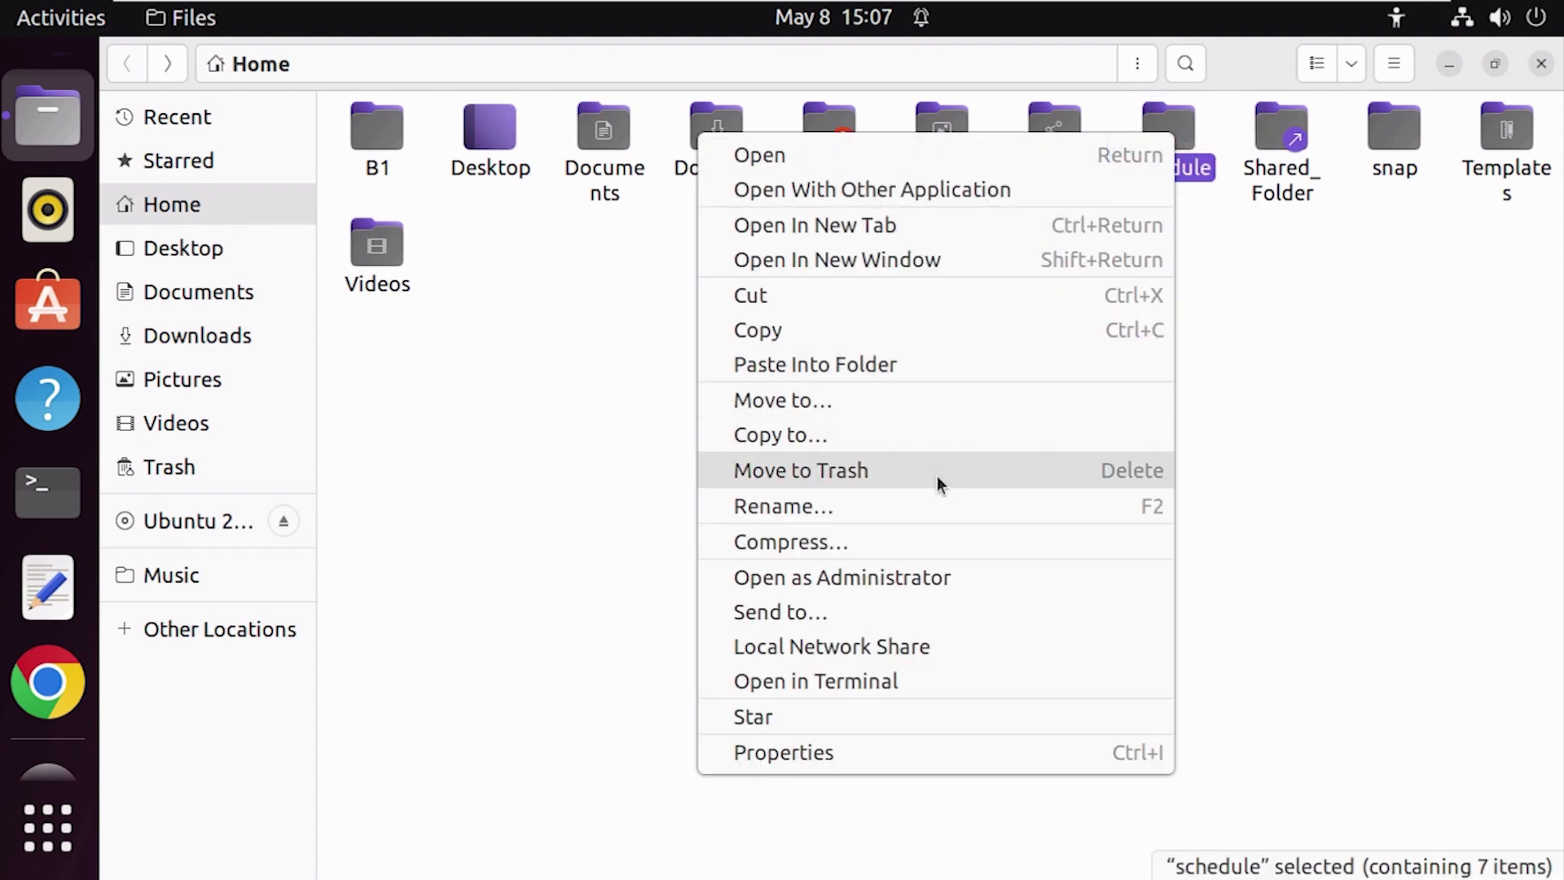
pyautogui.click(800, 469)
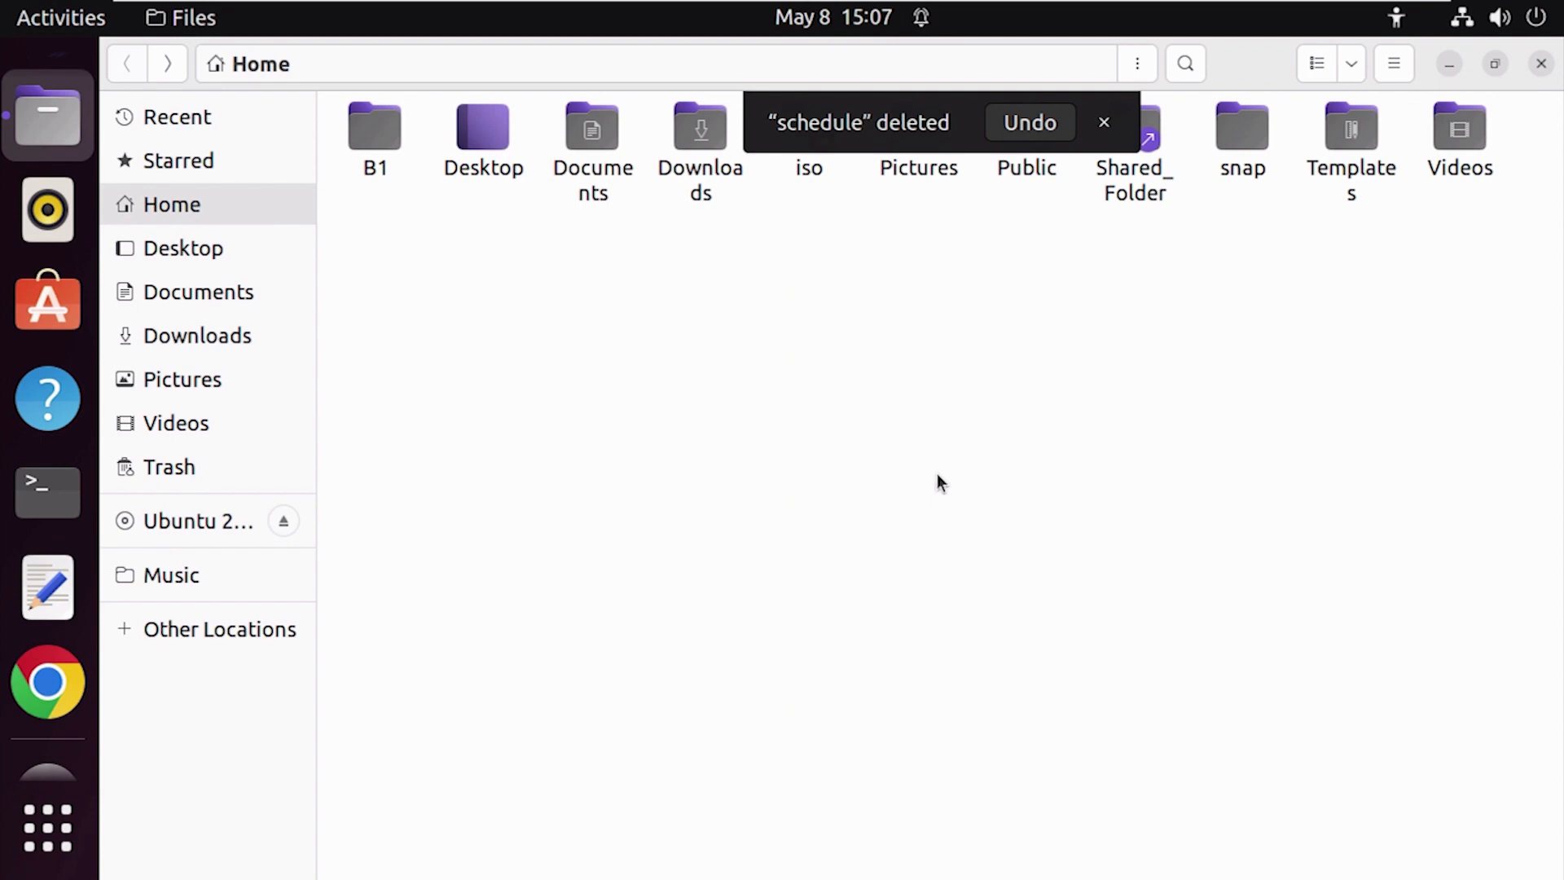
pyautogui.moveTo(973, 354)
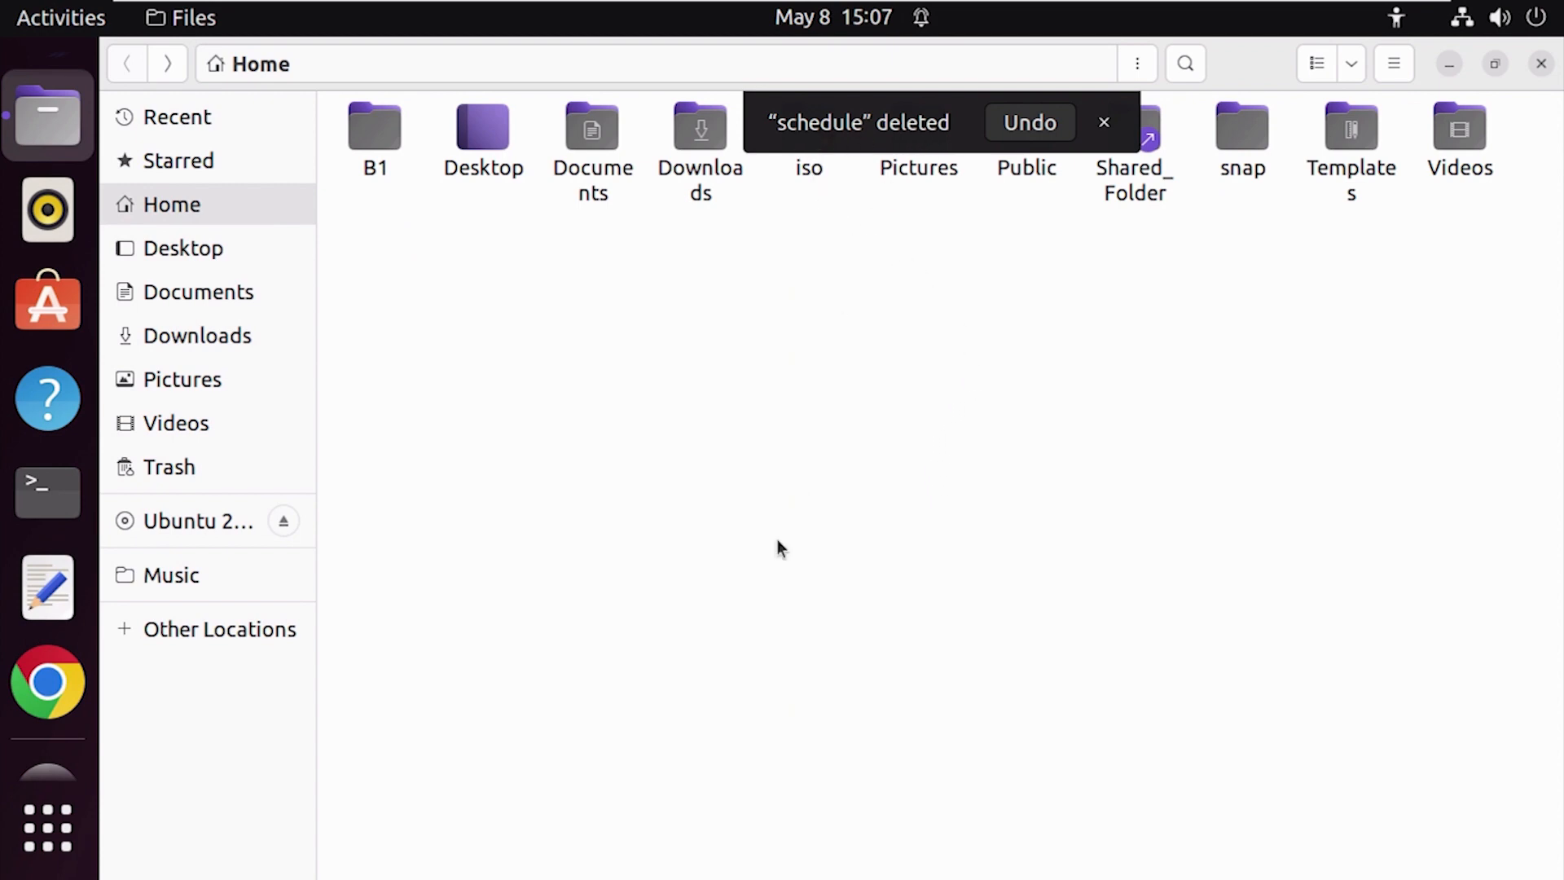
pyautogui.click(168, 467)
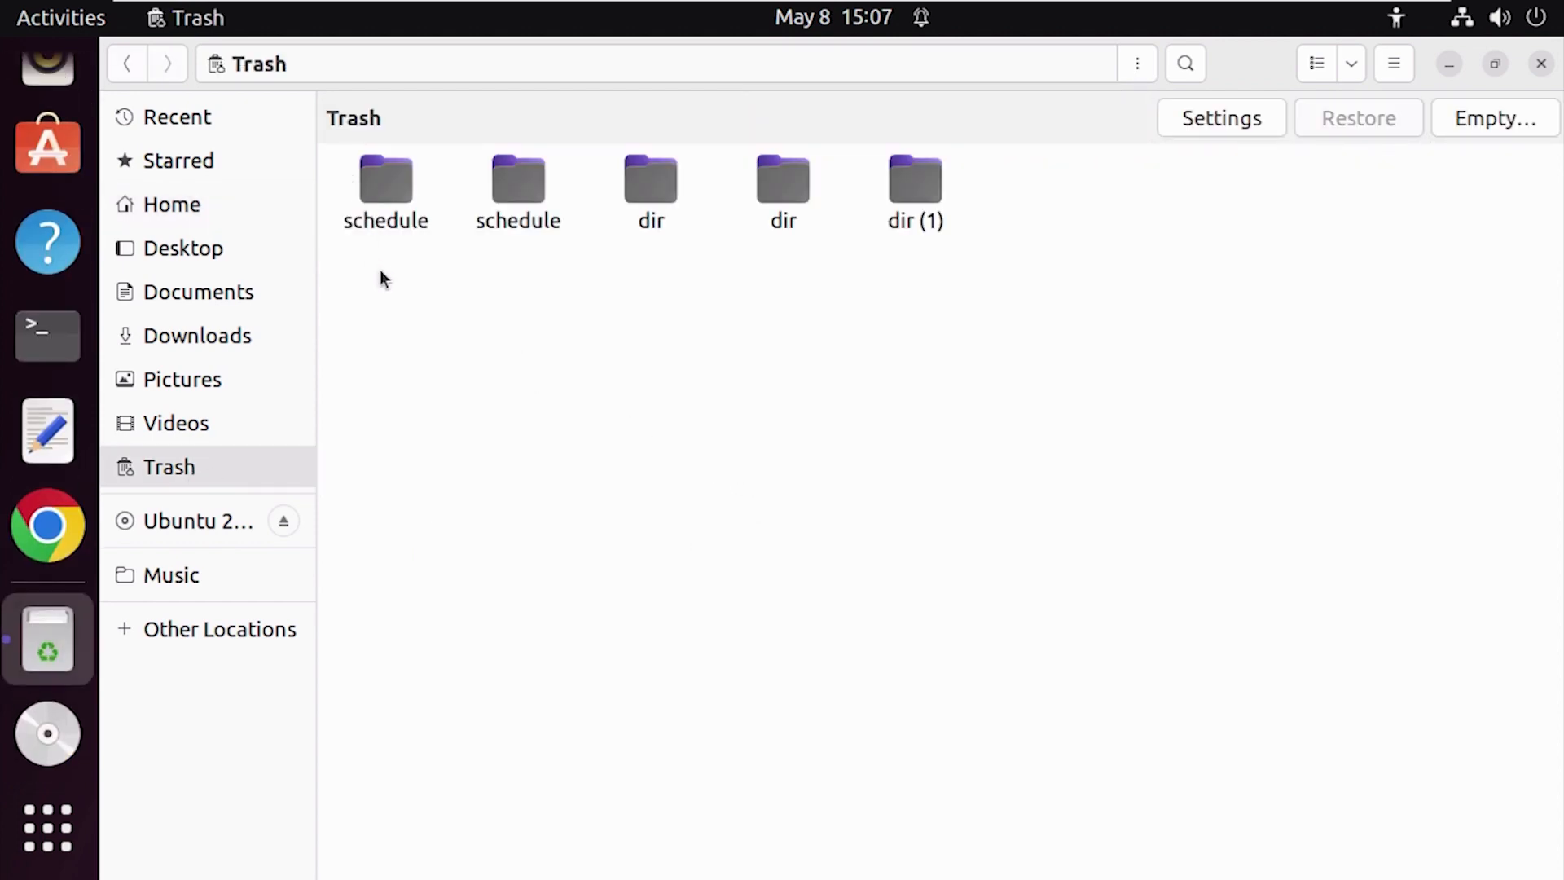
# Close the Files Trash window, leaving the desktop empty
pyautogui.click(1449, 64)
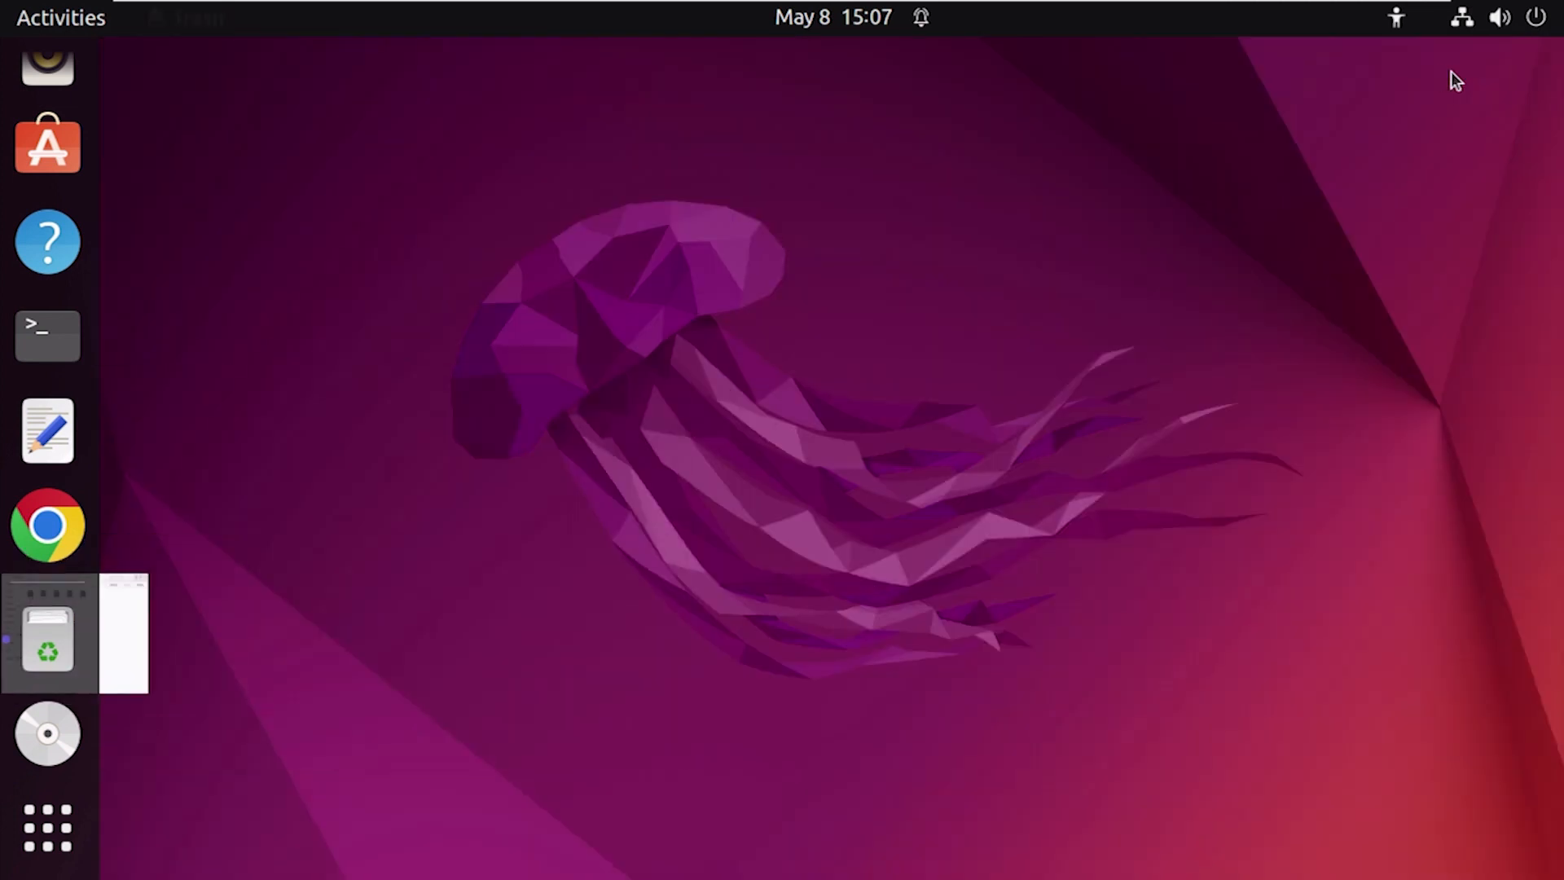